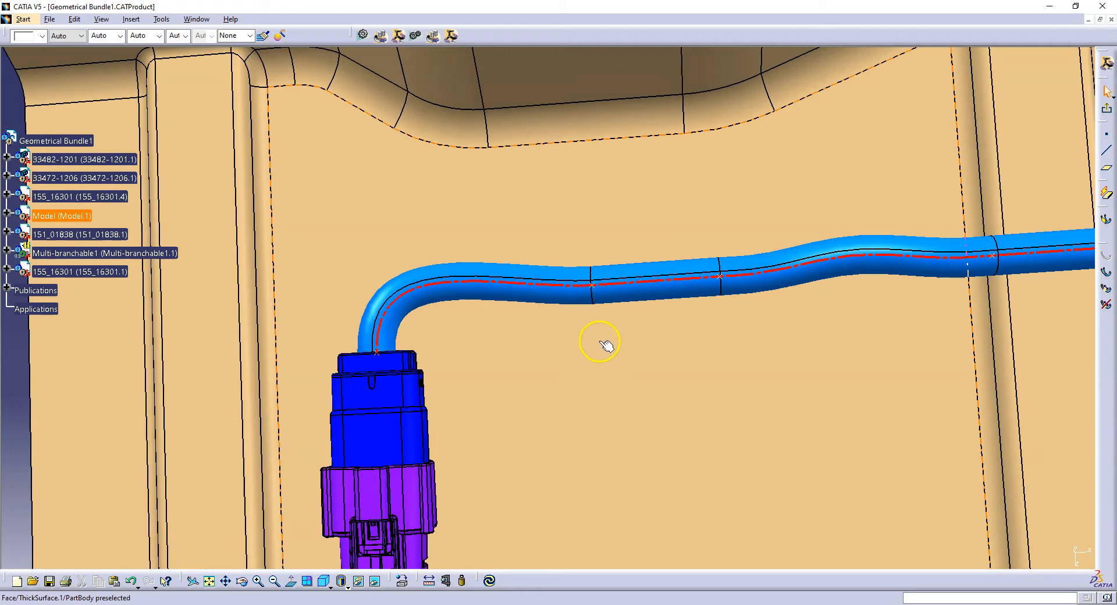
{"action": "mouse_move", "coordinate": [627, 287]}
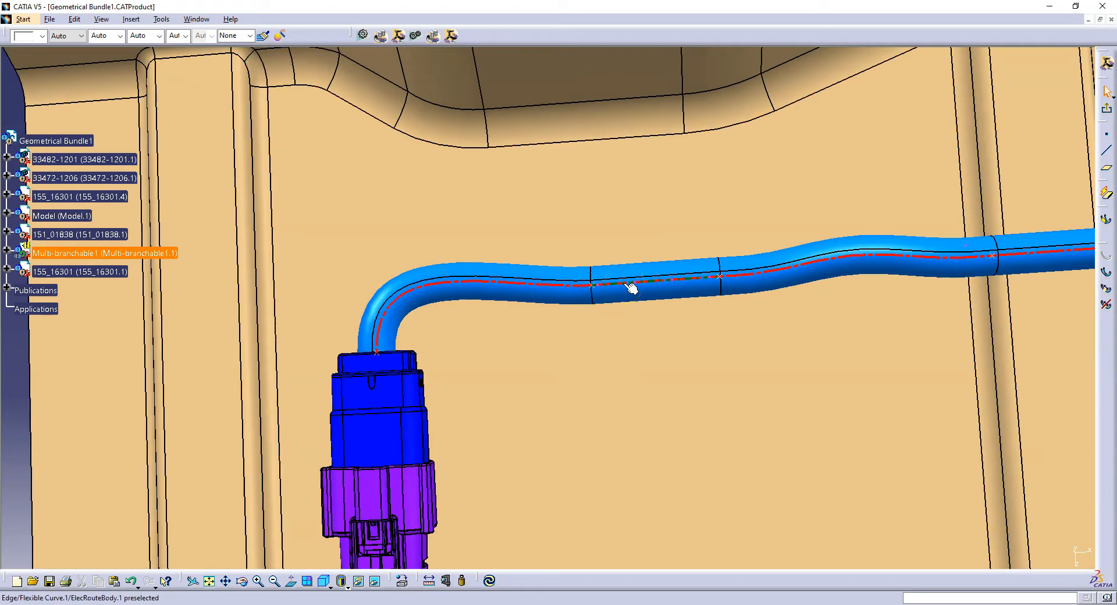
{"action": "mouse_move", "coordinate": [630, 289]}
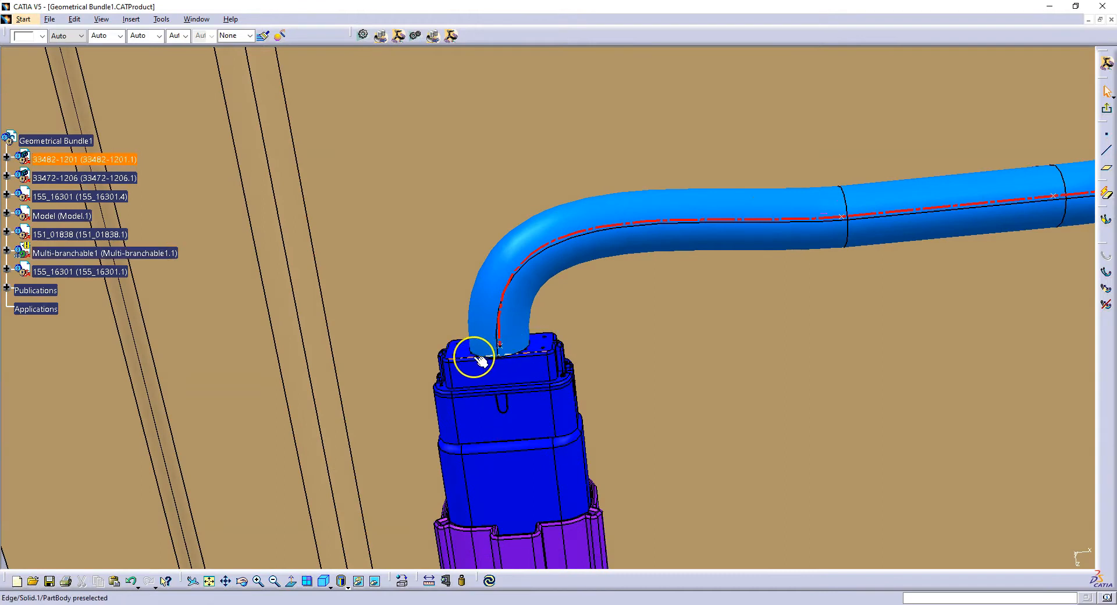
{"action": "mouse_move", "coordinate": [527, 349]}
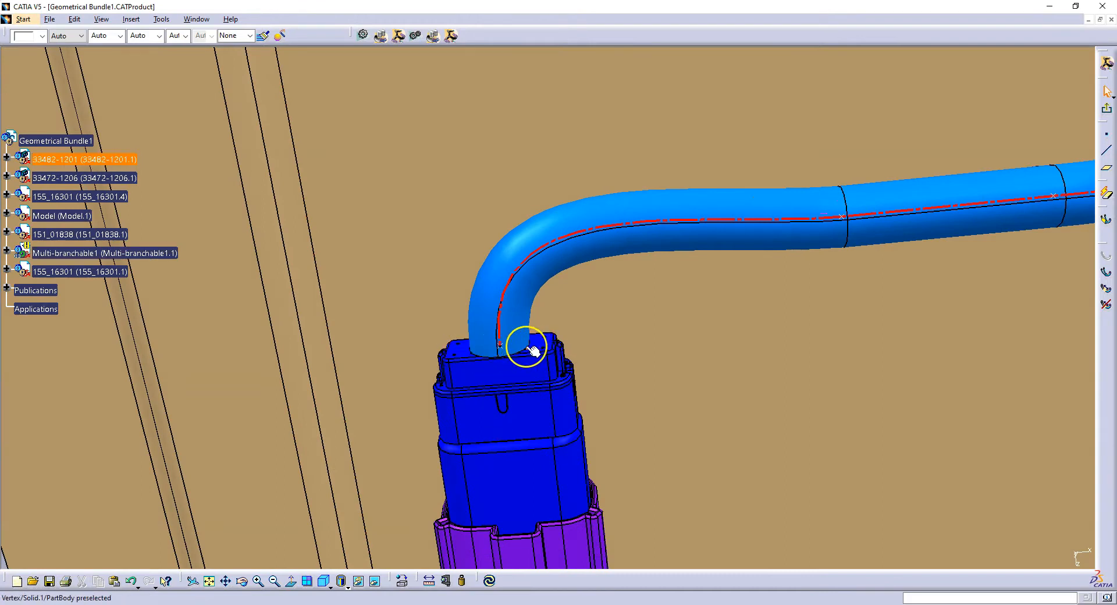
{"action": "mouse_move", "coordinate": [527, 349]}
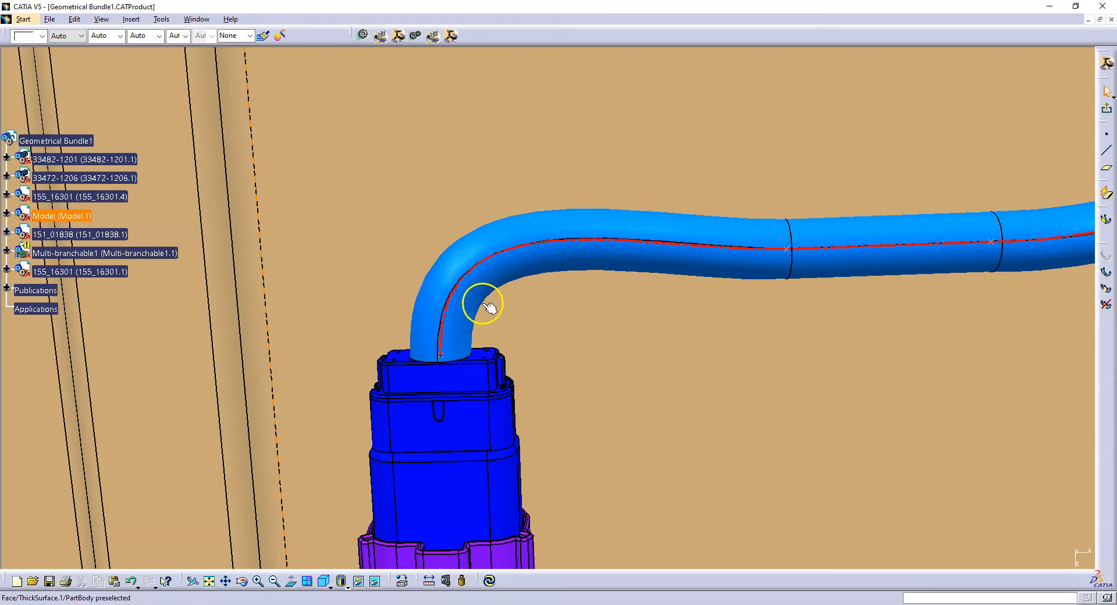
{"action": "mouse_move", "coordinate": [580, 274]}
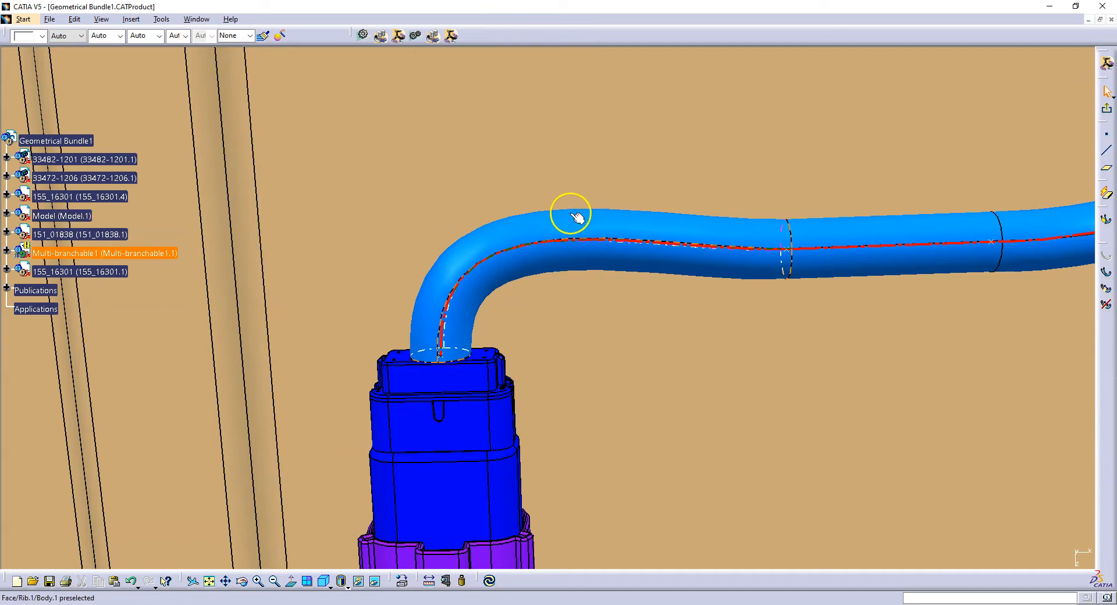
{"action": "mouse_move", "coordinate": [965, 223]}
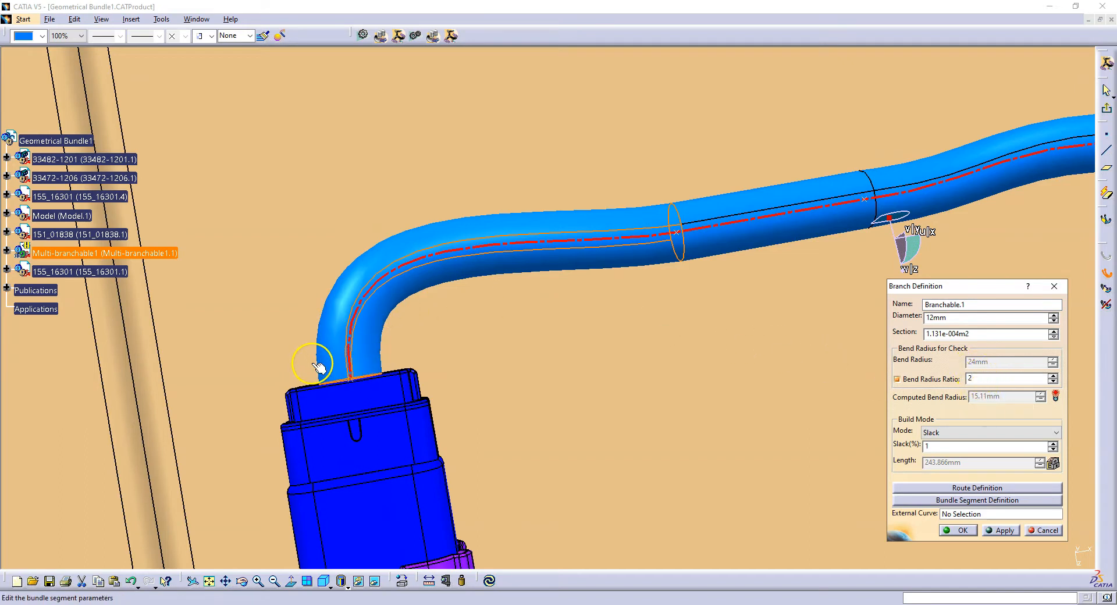
{"action": "mouse_move", "coordinate": [424, 295]}
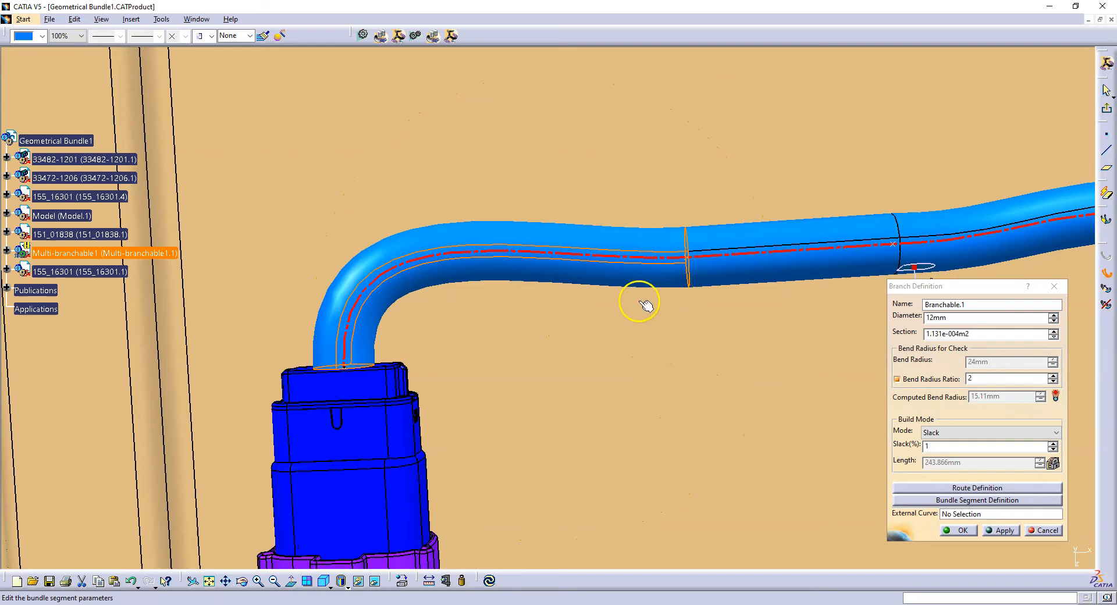
{"action": "mouse_move", "coordinate": [410, 342]}
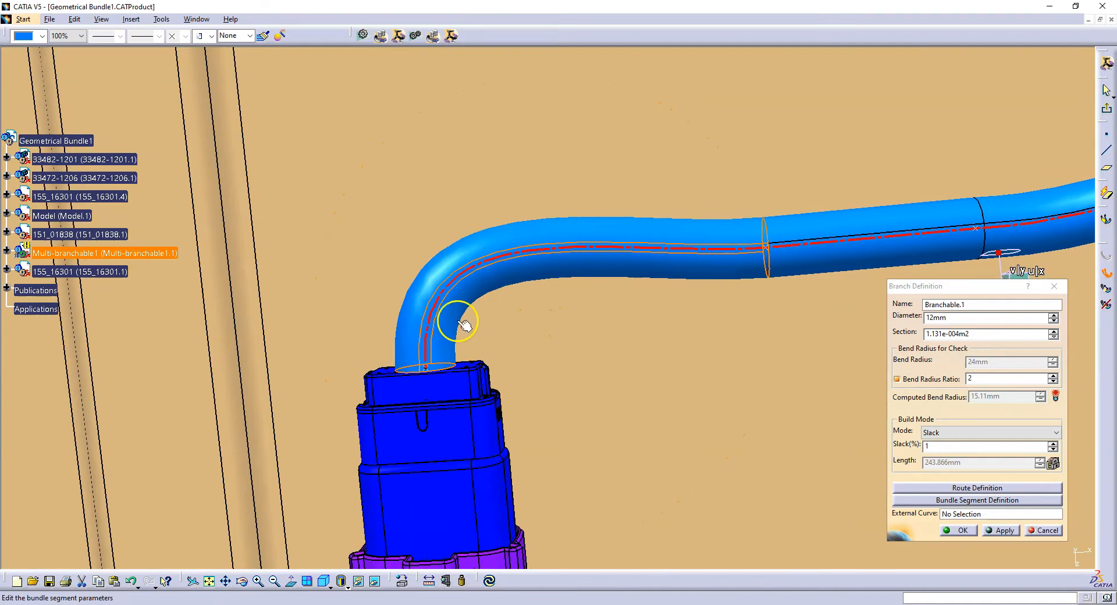
{"action": "mouse_move", "coordinate": [321, 237]}
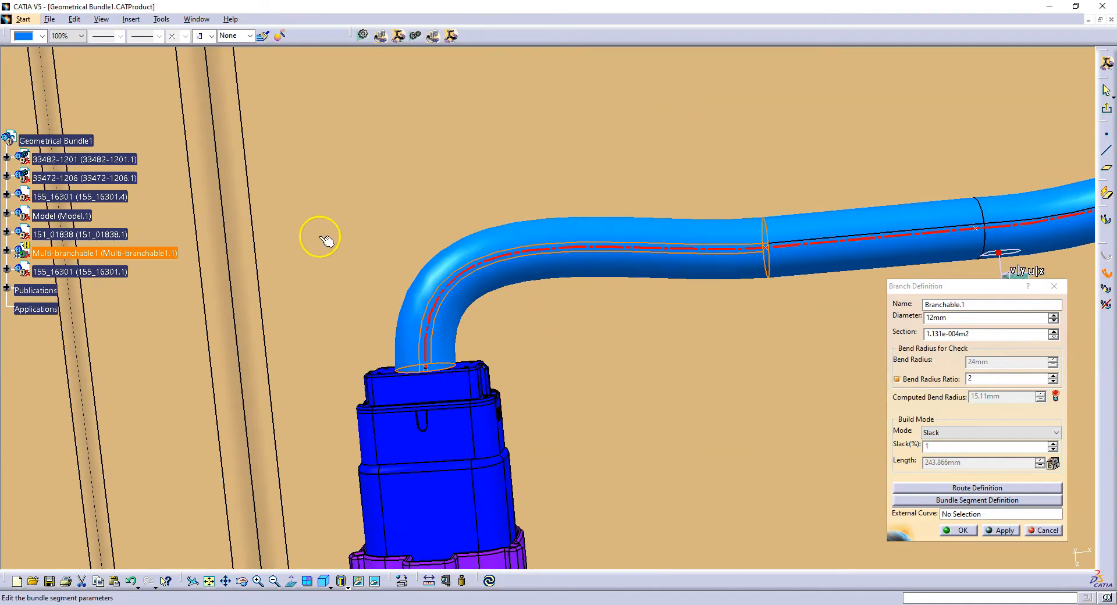
{"action": "mouse_move", "coordinate": [482, 248]}
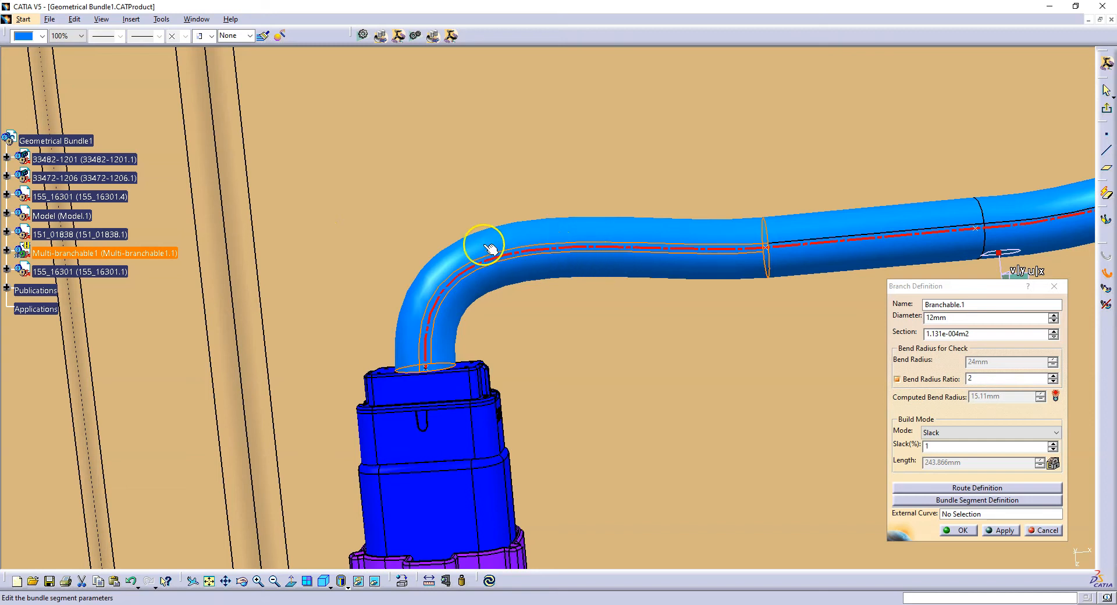
{"action": "mouse_move", "coordinate": [734, 221]}
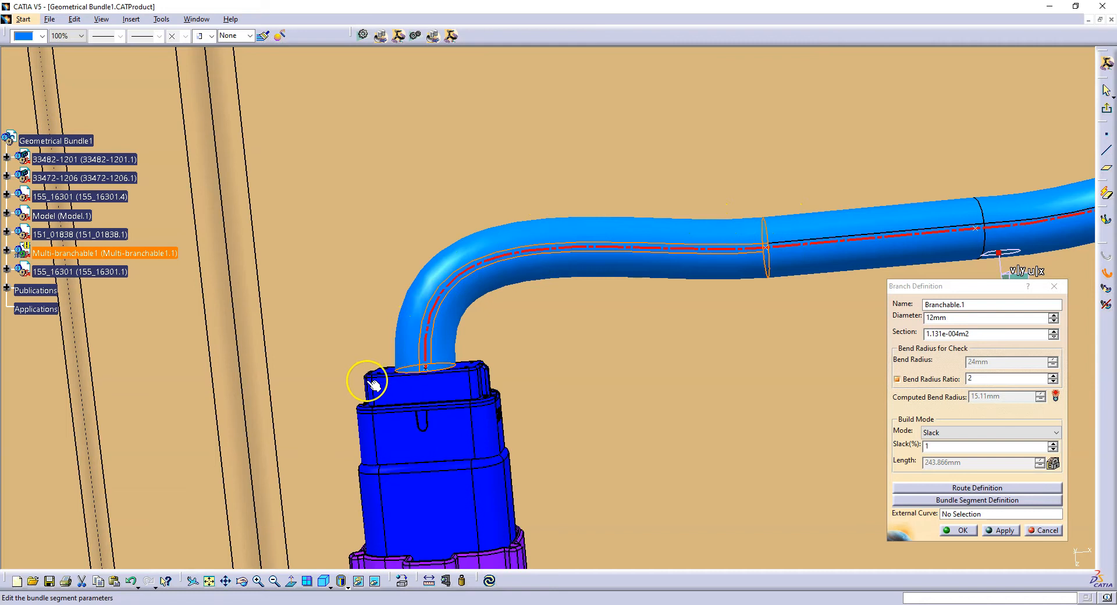
{"action": "mouse_move", "coordinate": [420, 315]}
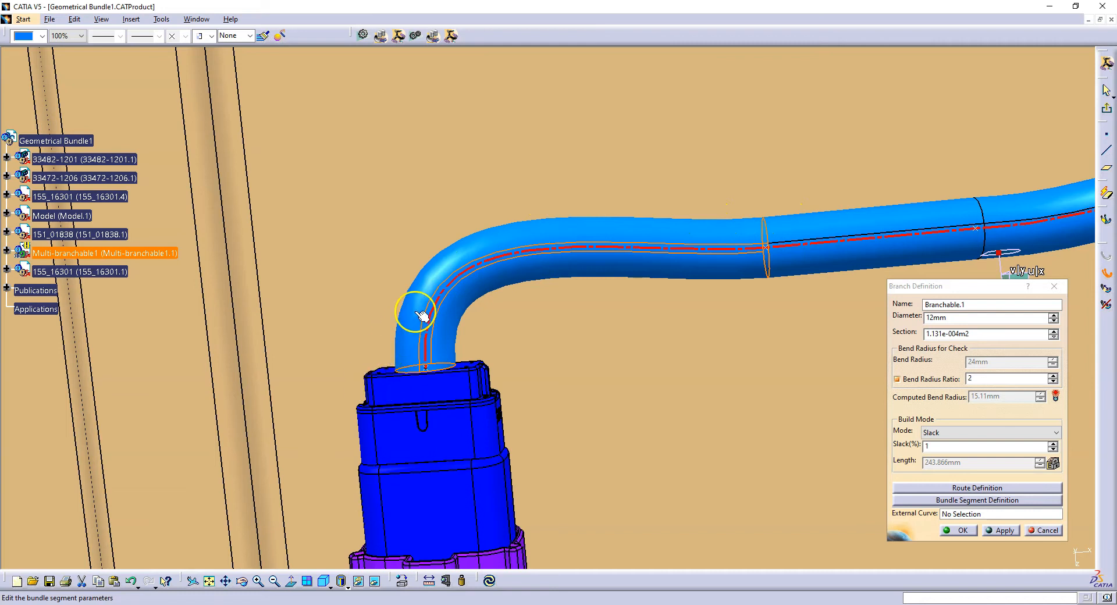
{"action": "mouse_move", "coordinate": [599, 272]}
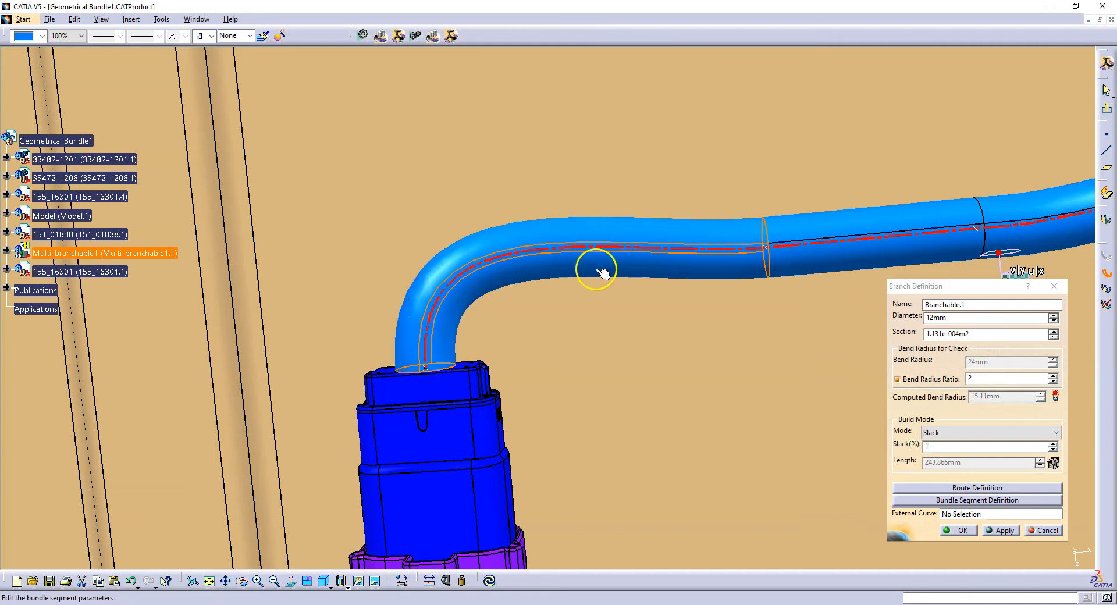
{"action": "mouse_move", "coordinate": [396, 360]}
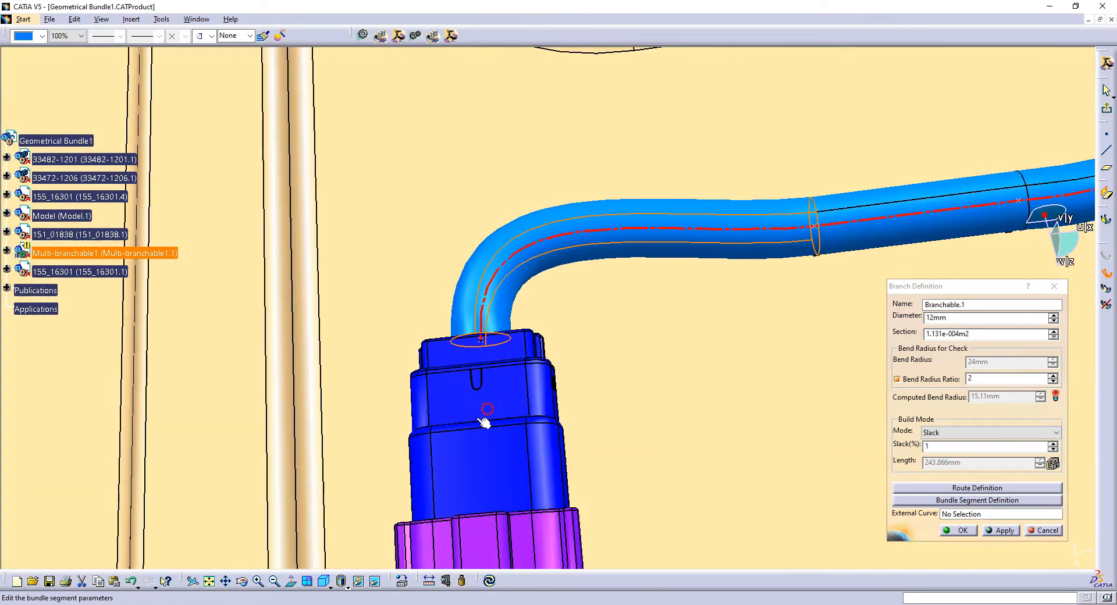
{"action": "mouse_move", "coordinate": [448, 335]}
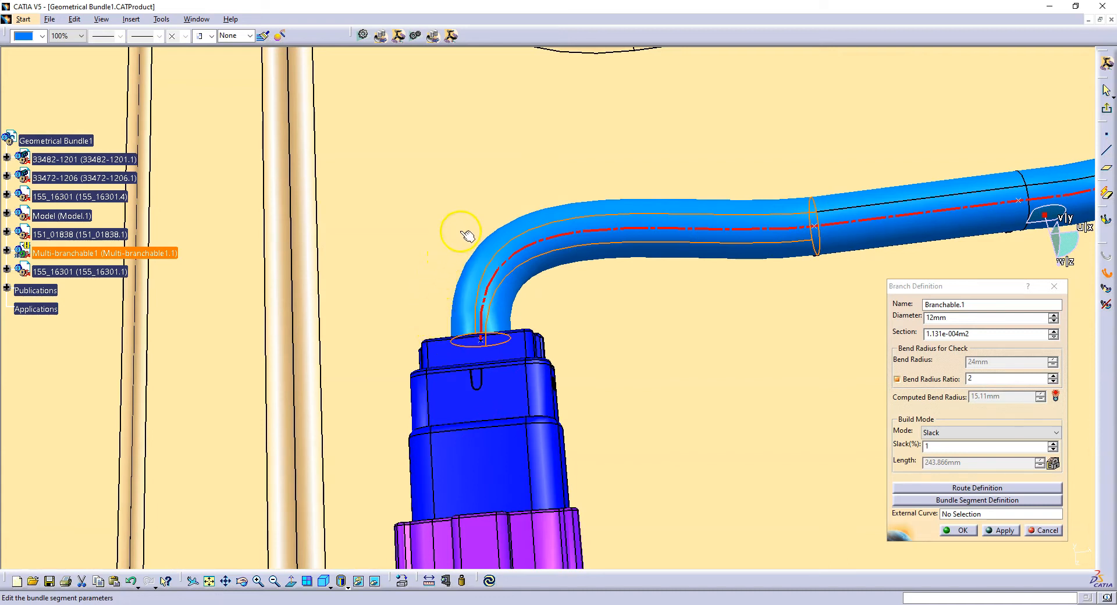
{"action": "mouse_move", "coordinate": [500, 269]}
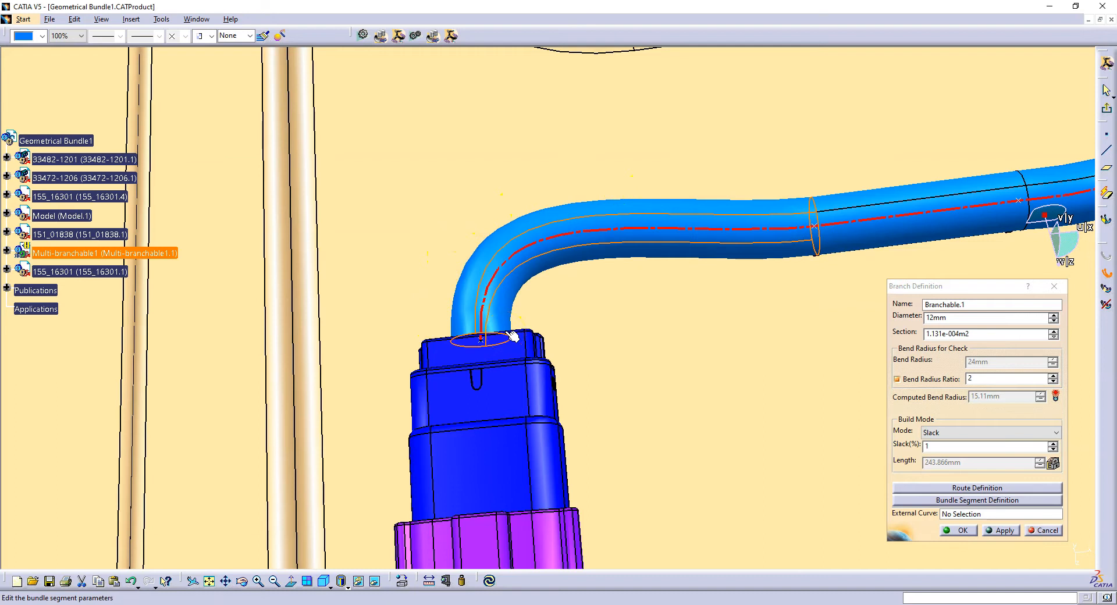
{"action": "mouse_move", "coordinate": [712, 402]}
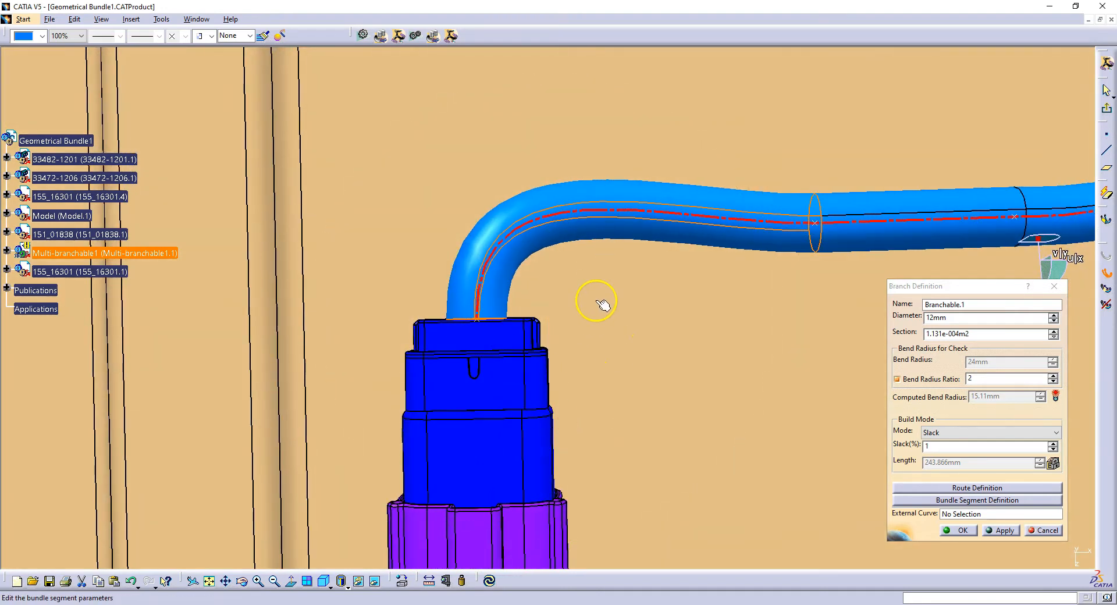
- Remove connector 33482-1201.1 from the bundle's Routed Objects list
{"action": "left_click_drag", "start_coordinate": [598, 303], "coordinate": [456, 356]}
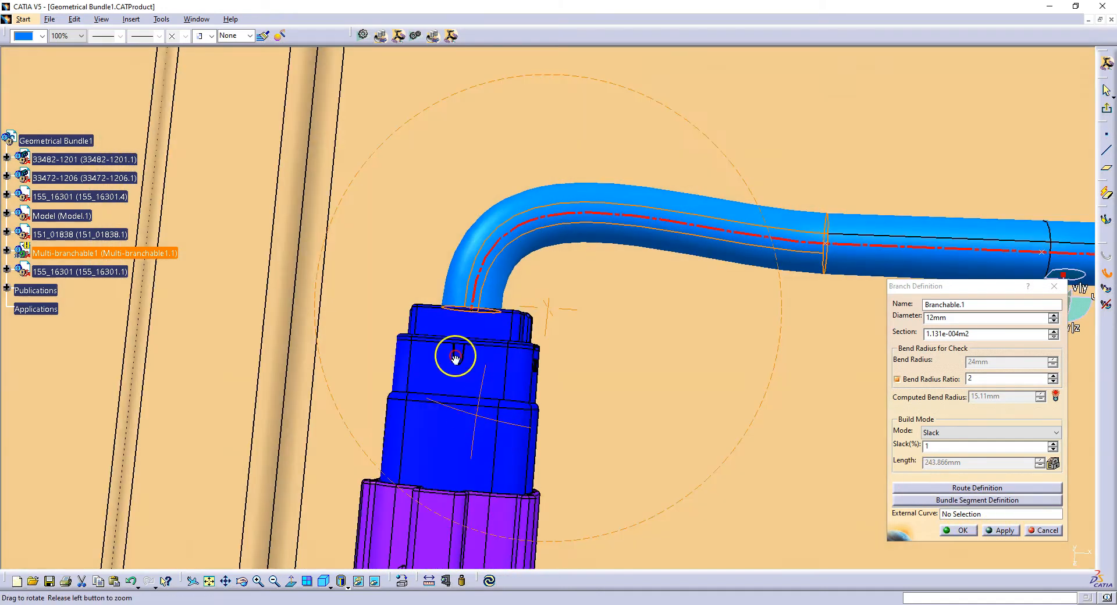
{"action": "left_click_drag", "start_coordinate": [456, 356], "coordinate": [519, 416]}
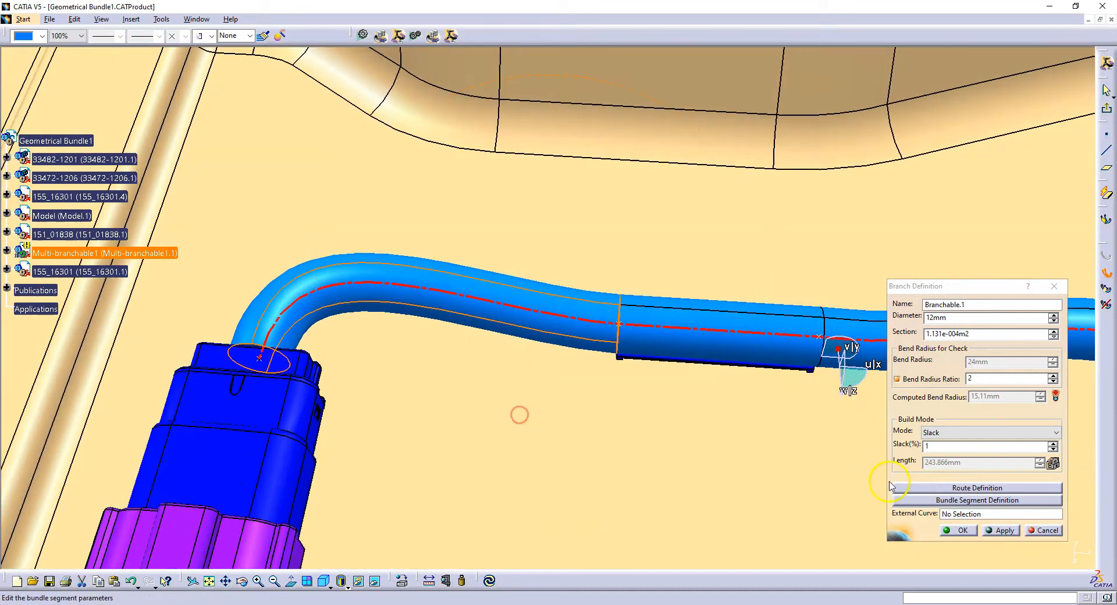
{"action": "left_click", "coordinate": [976, 487]}
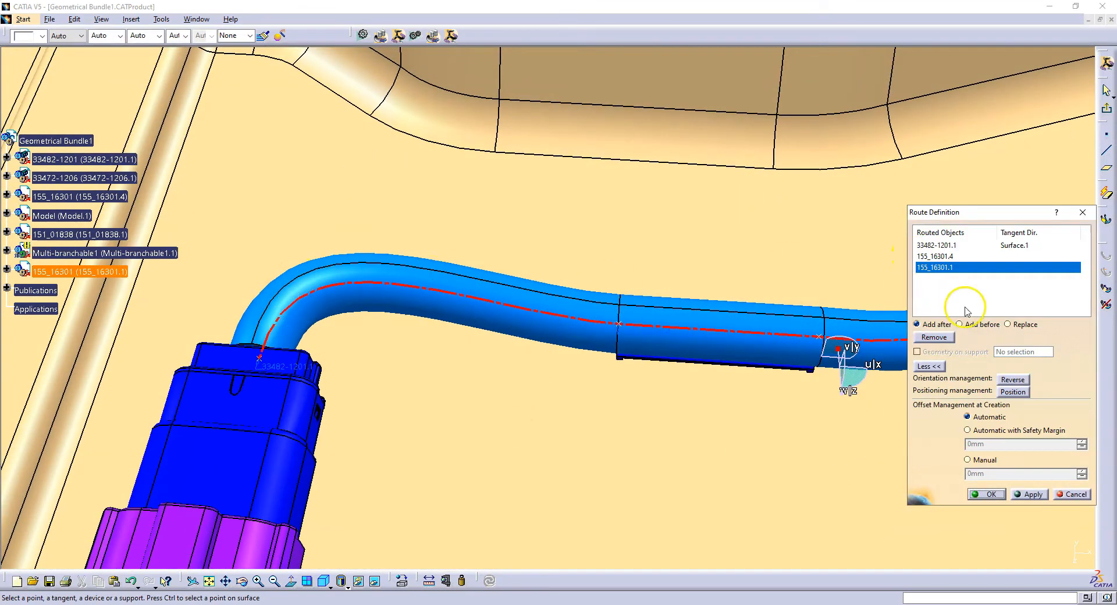
{"action": "left_click", "coordinate": [937, 244]}
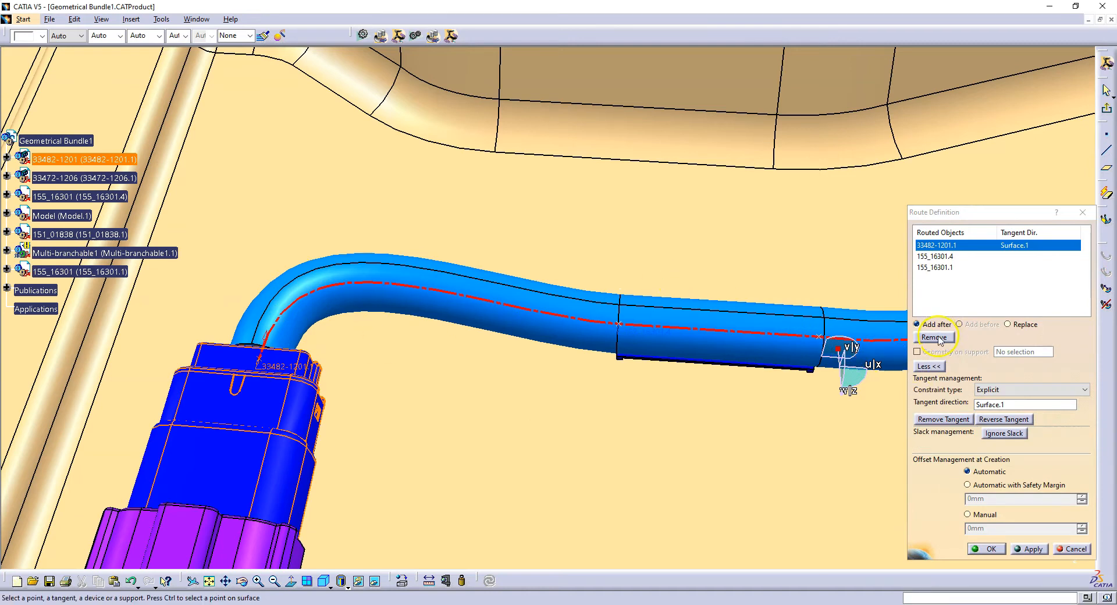
{"action": "left_click", "coordinate": [933, 337]}
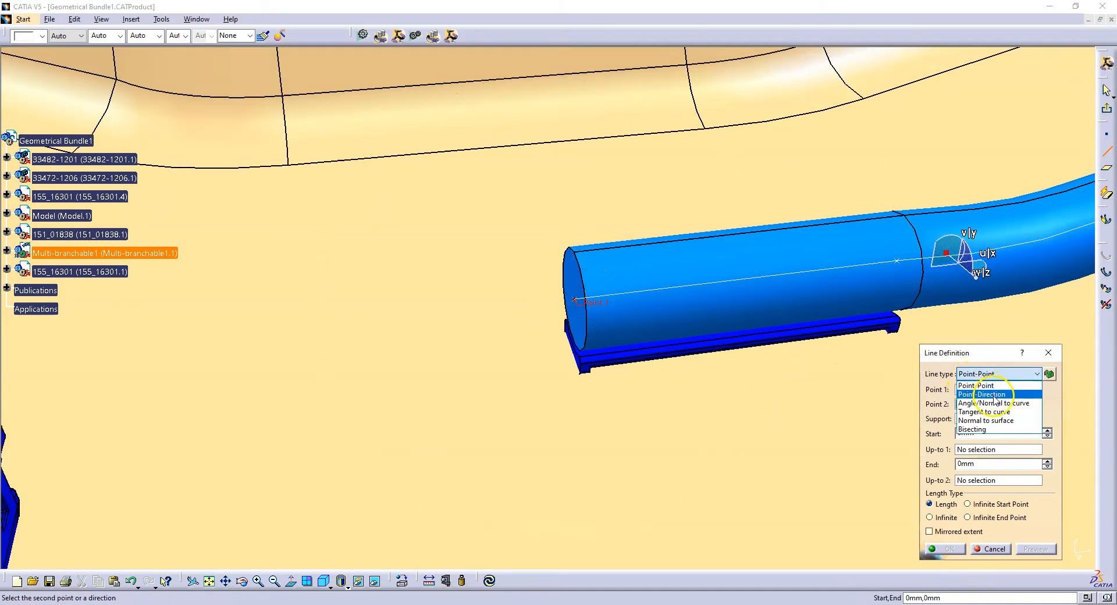
- Create a Point-Direction line off the bundle's straight end
{"action": "left_click", "coordinate": [985, 402]}
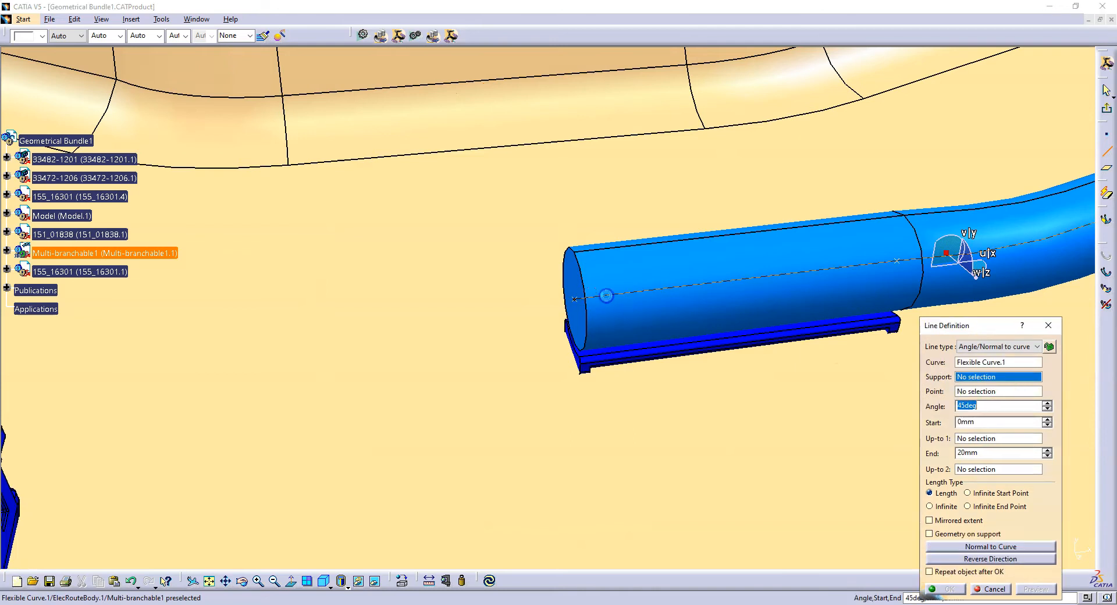
{"action": "mouse_move", "coordinate": [614, 360]}
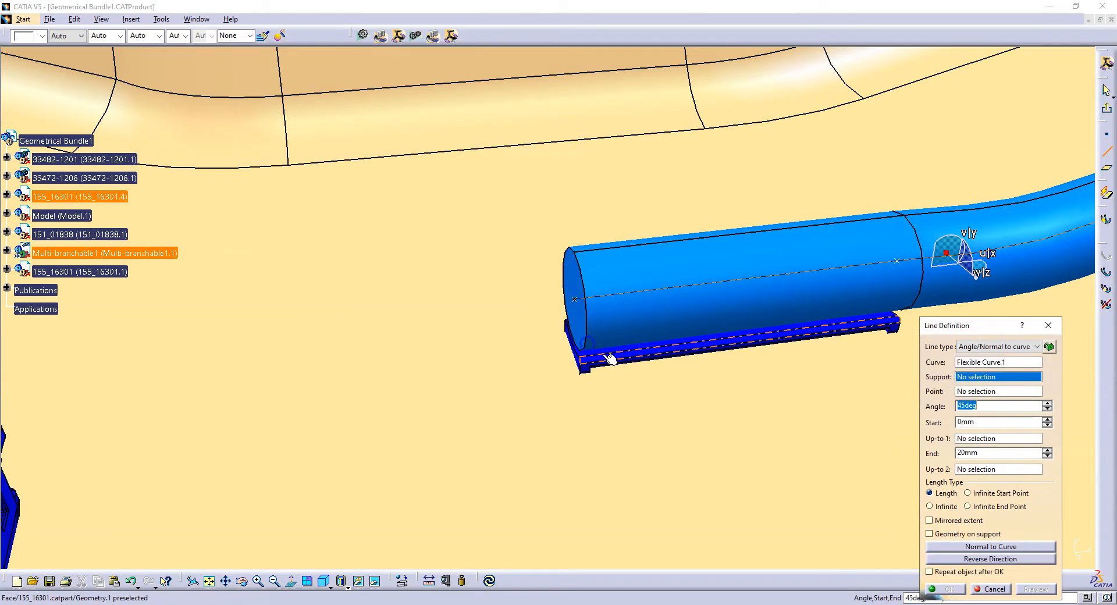
{"action": "left_click", "coordinate": [997, 347]}
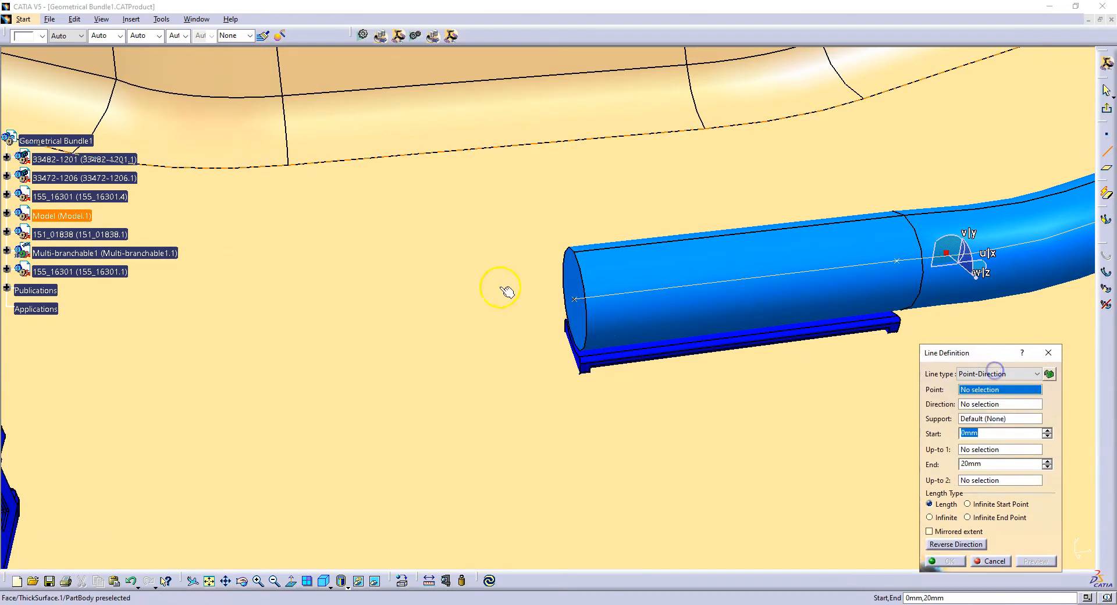
{"action": "left_click", "coordinate": [709, 299]}
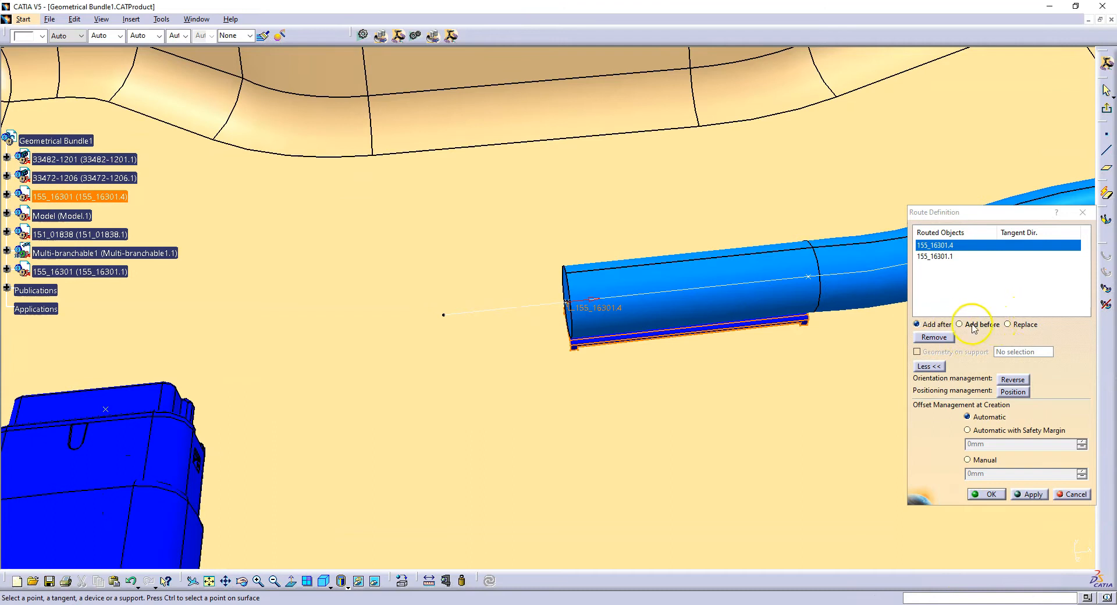
- Extend the bundle route to the line's end vertex, added before 155_16301.4
{"action": "left_click", "coordinate": [959, 324]}
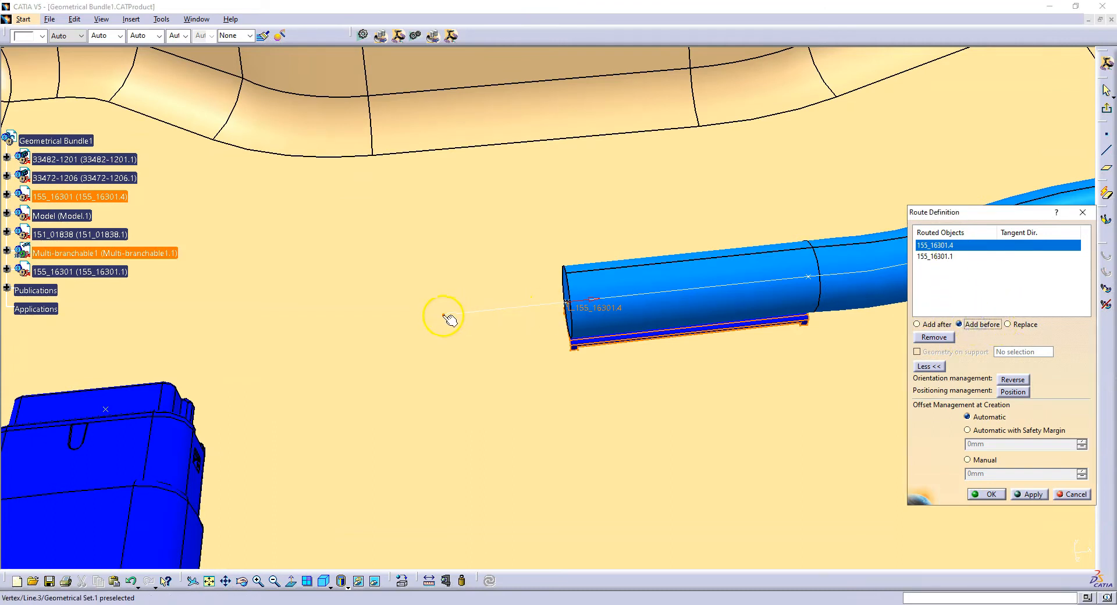
{"action": "left_click", "coordinate": [445, 317]}
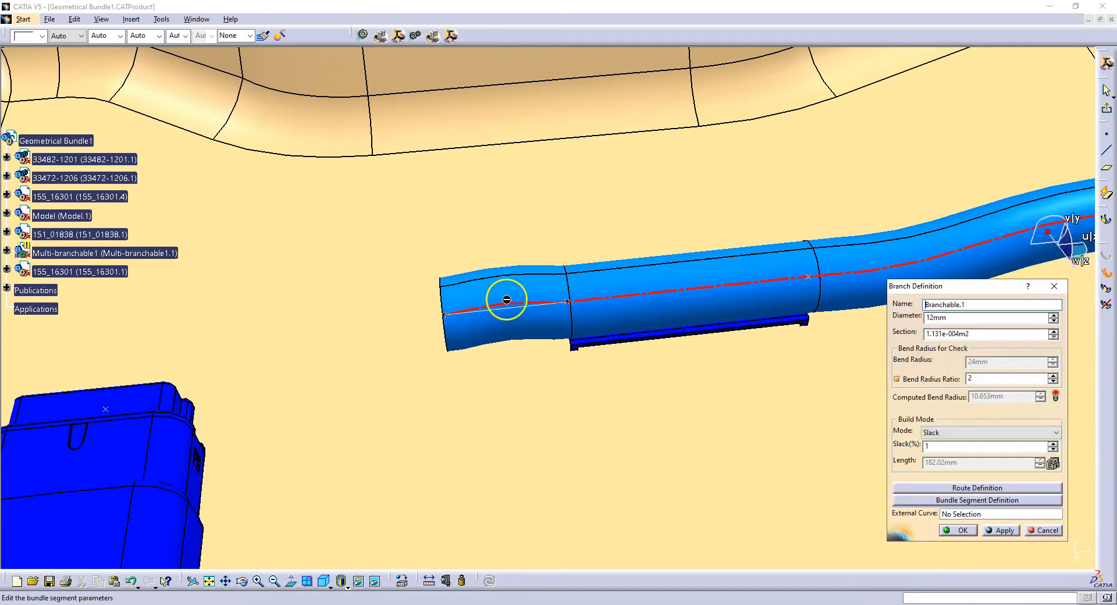
{"action": "left_click", "coordinate": [1000, 530]}
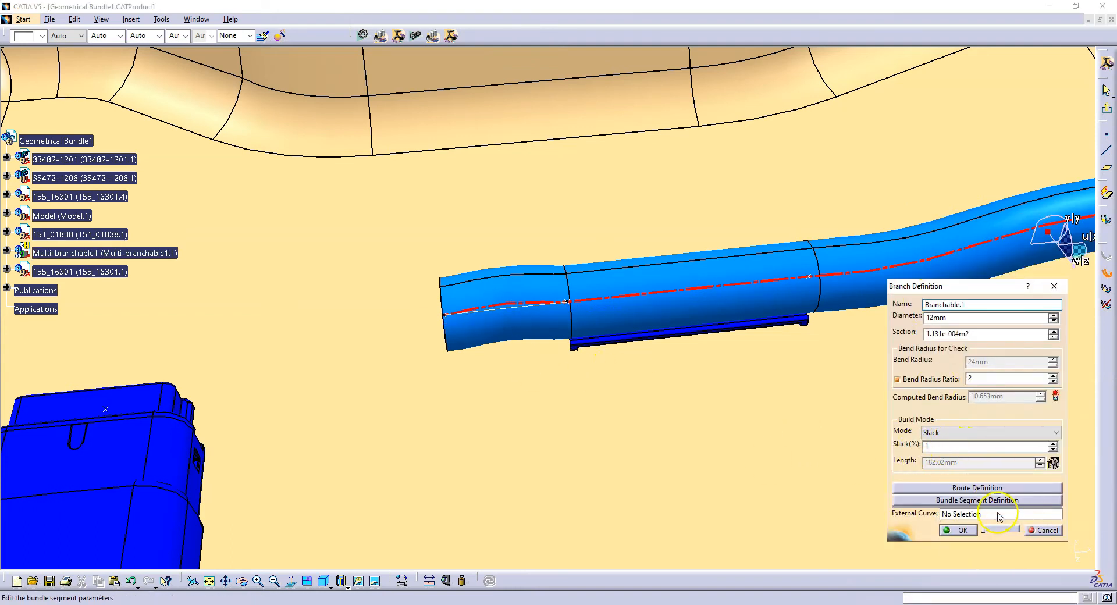
{"action": "left_click", "coordinate": [987, 446]}
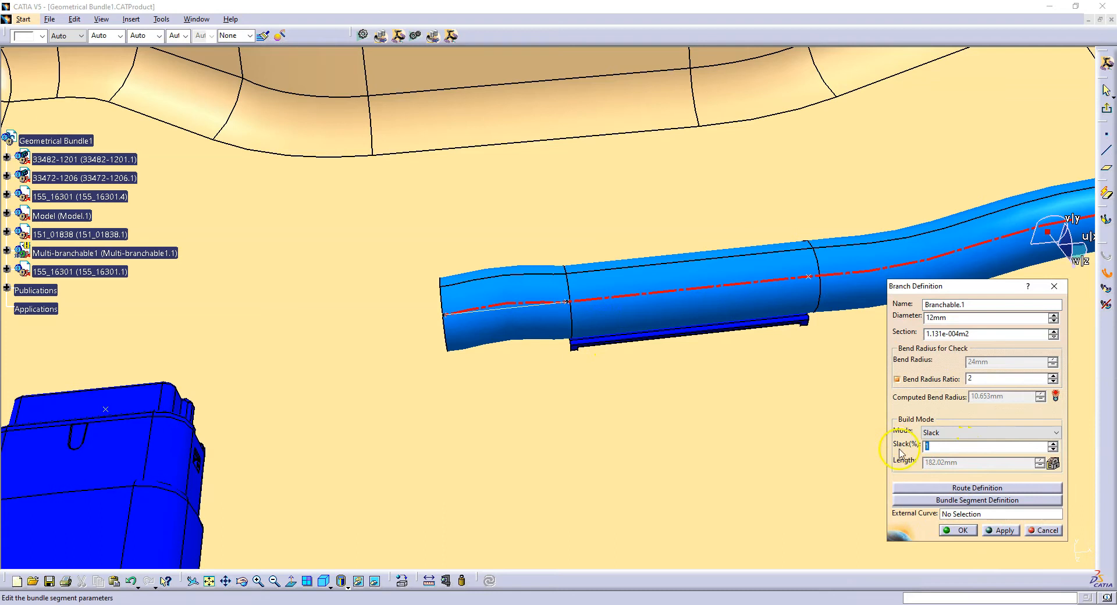
{"action": "left_click", "coordinate": [958, 529]}
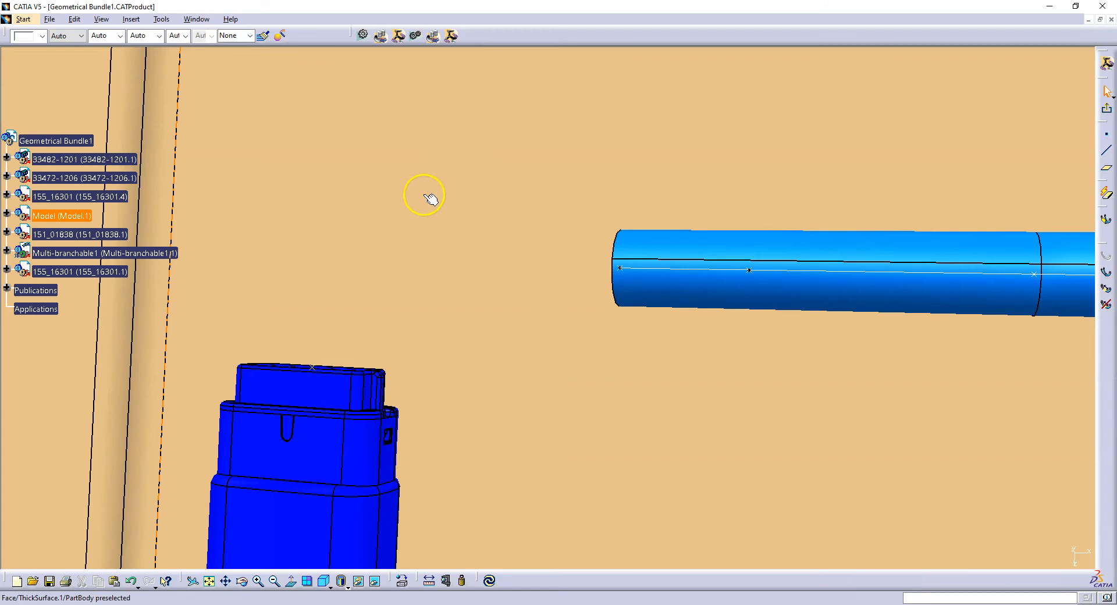
- Place Circle/Sphere/Ellipse center points on each cavity hole of the connector's rear face
{"action": "left_click_drag", "start_coordinate": [424, 196], "coordinate": [495, 251]}
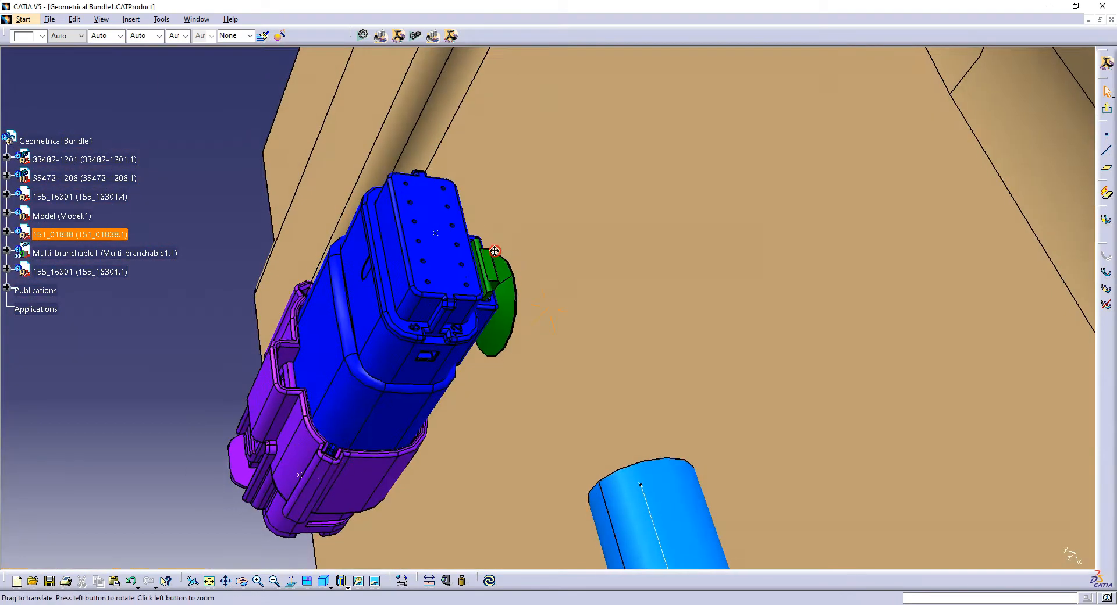
{"action": "left_click_drag", "start_coordinate": [494, 251], "coordinate": [575, 435]}
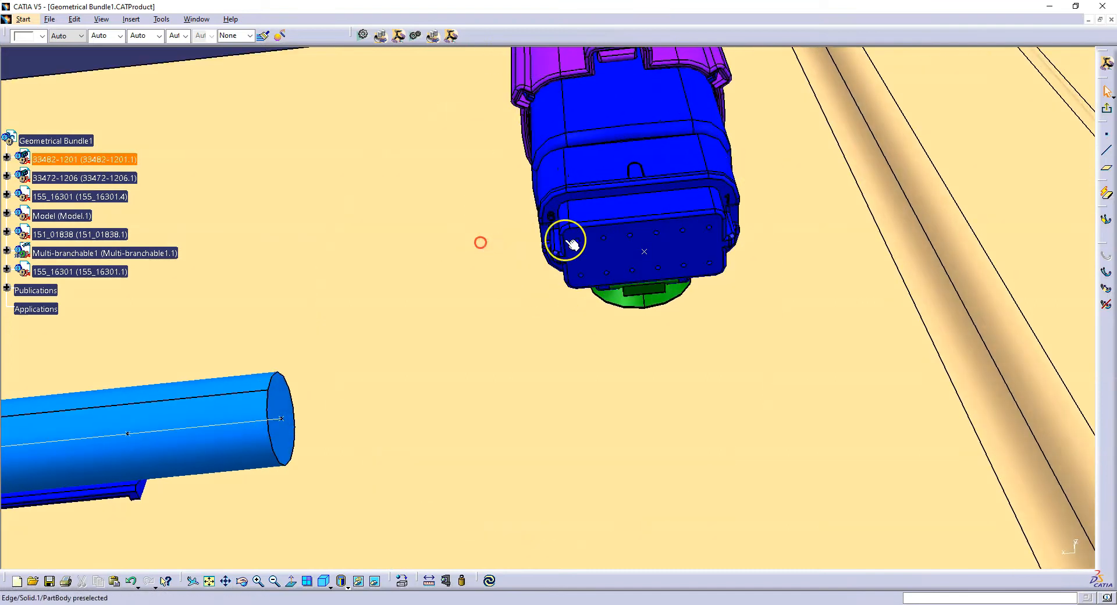
{"action": "left_click_drag", "start_coordinate": [566, 241], "coordinate": [577, 229]}
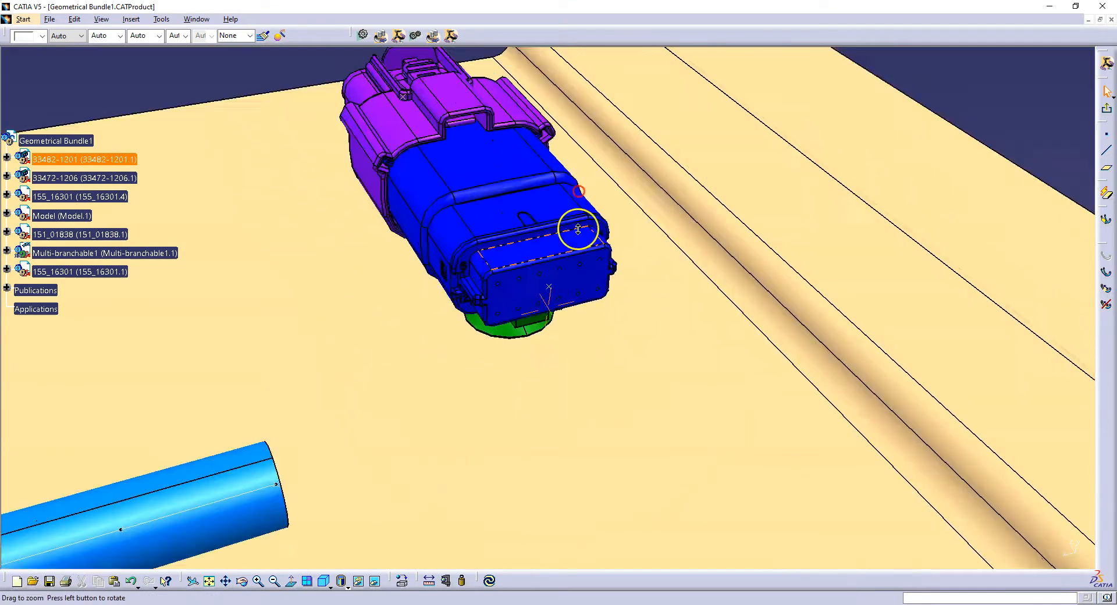
{"action": "left_click_drag", "start_coordinate": [577, 228], "coordinate": [506, 341]}
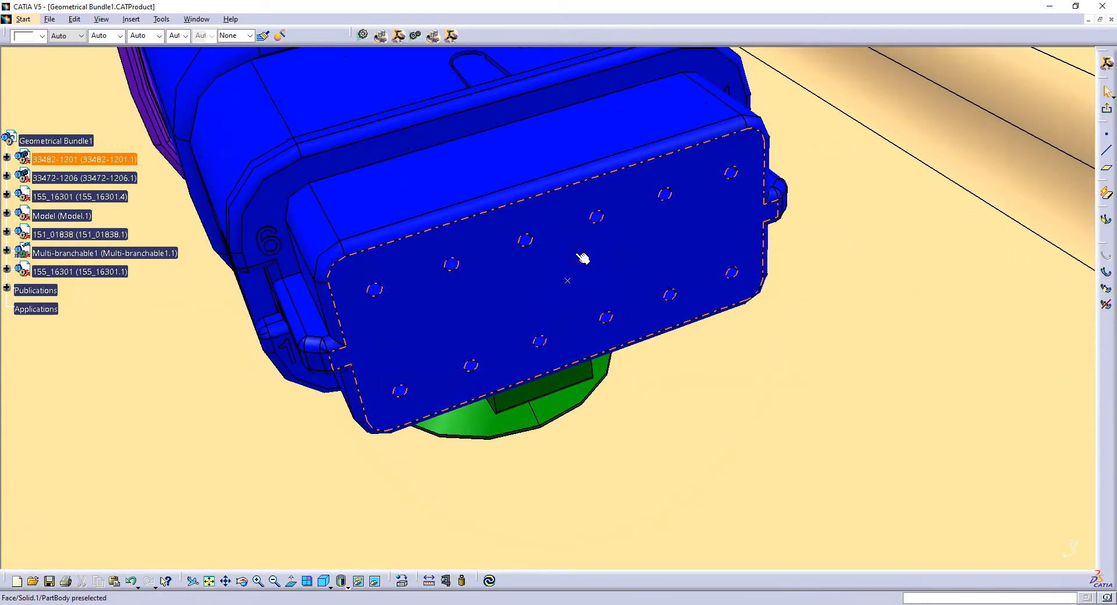
{"action": "mouse_move", "coordinate": [661, 333]}
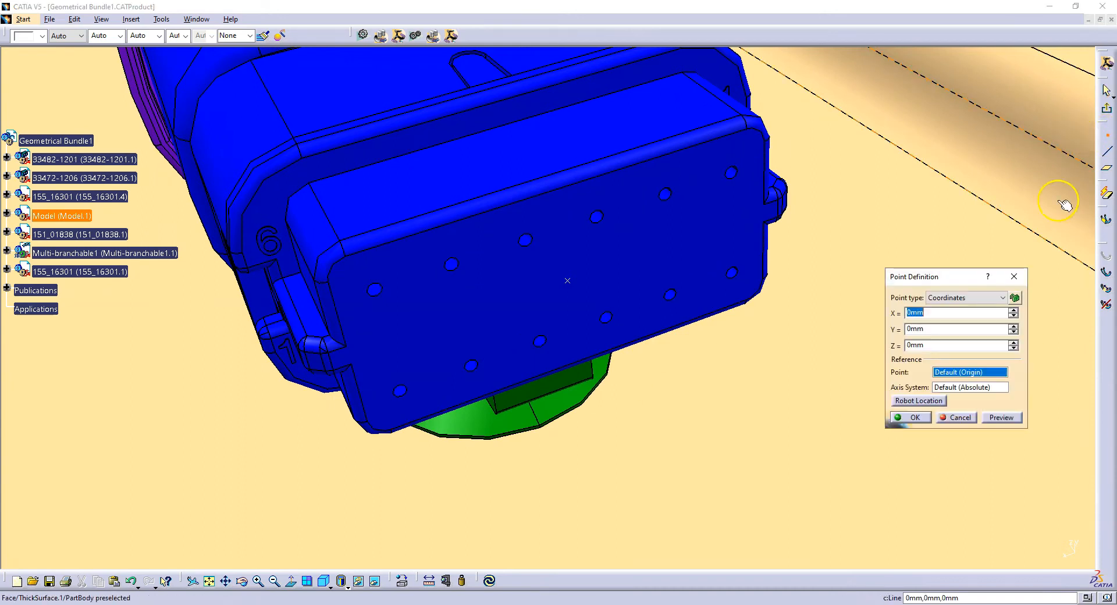
{"action": "left_click", "coordinate": [999, 297]}
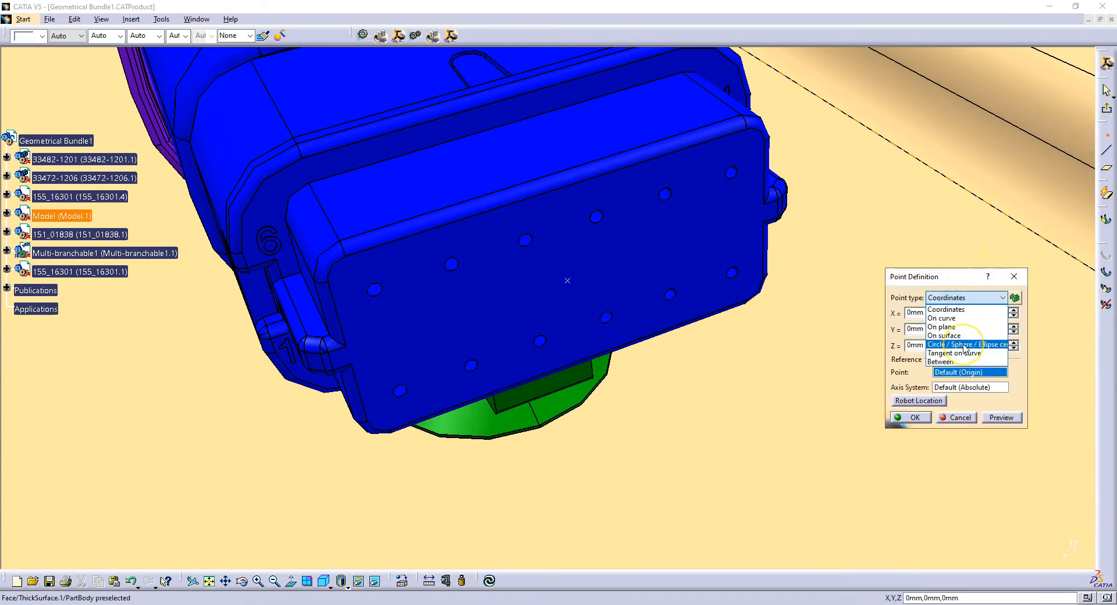
{"action": "left_click", "coordinate": [969, 344]}
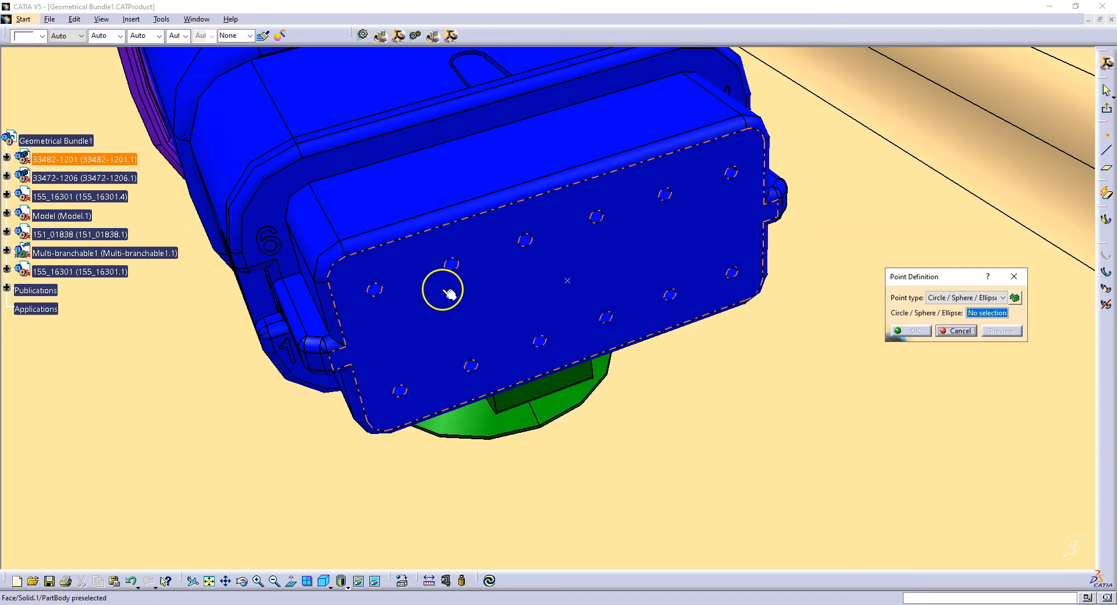
{"action": "mouse_move", "coordinate": [387, 399]}
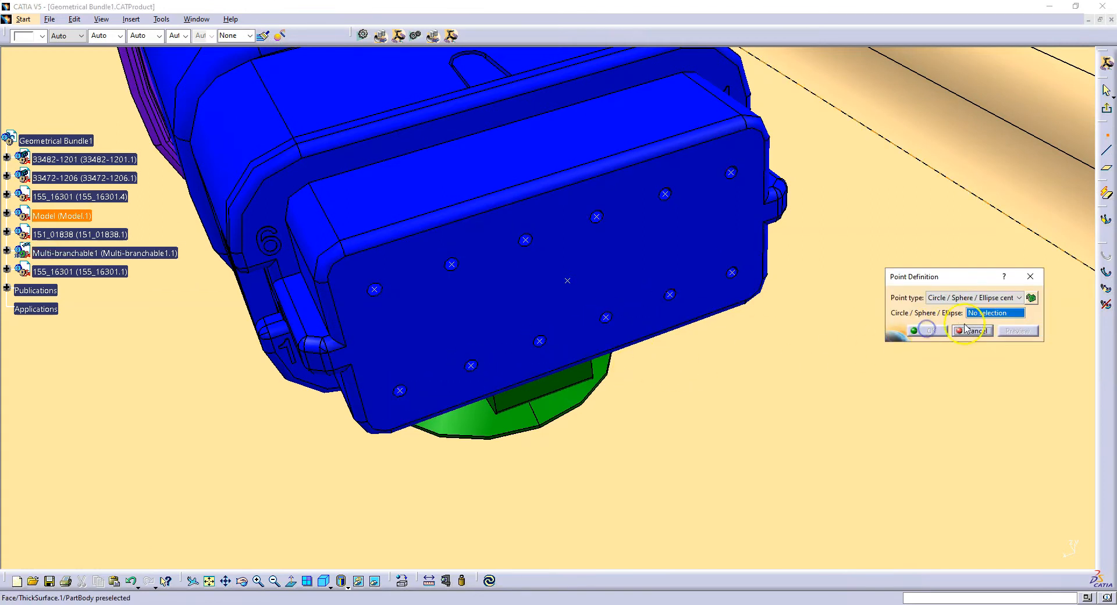
{"action": "left_click", "coordinate": [970, 330]}
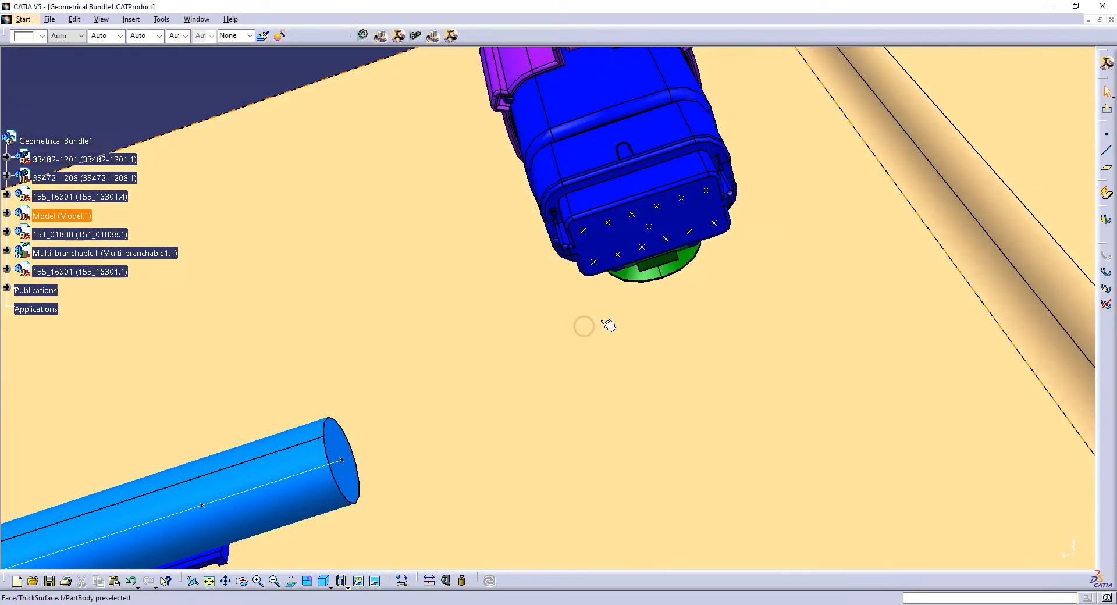
{"action": "mouse_move", "coordinate": [607, 325]}
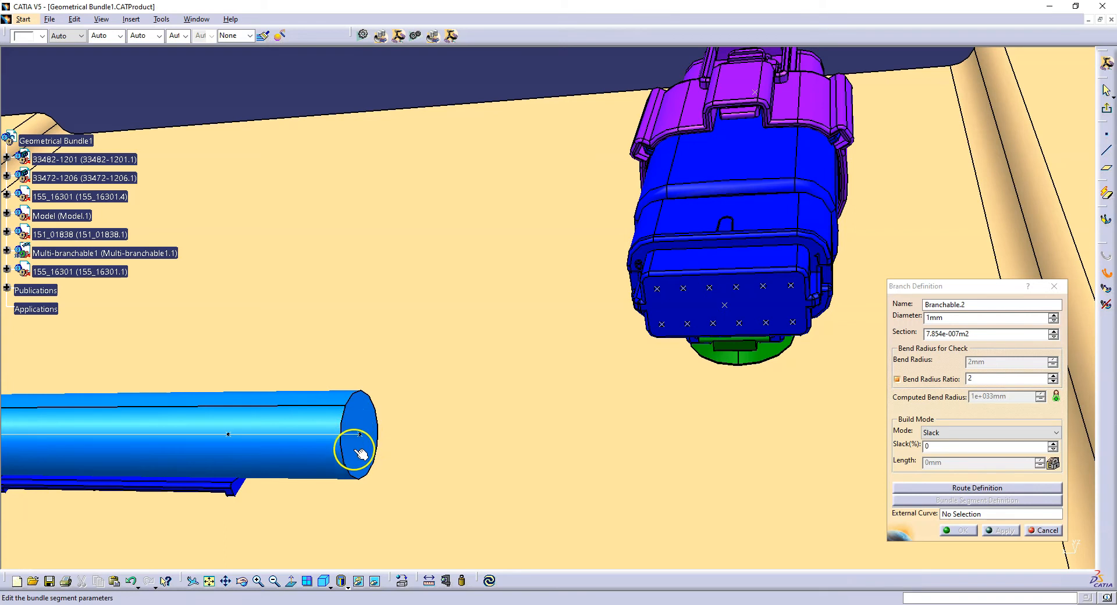
{"action": "mouse_move", "coordinate": [511, 385]}
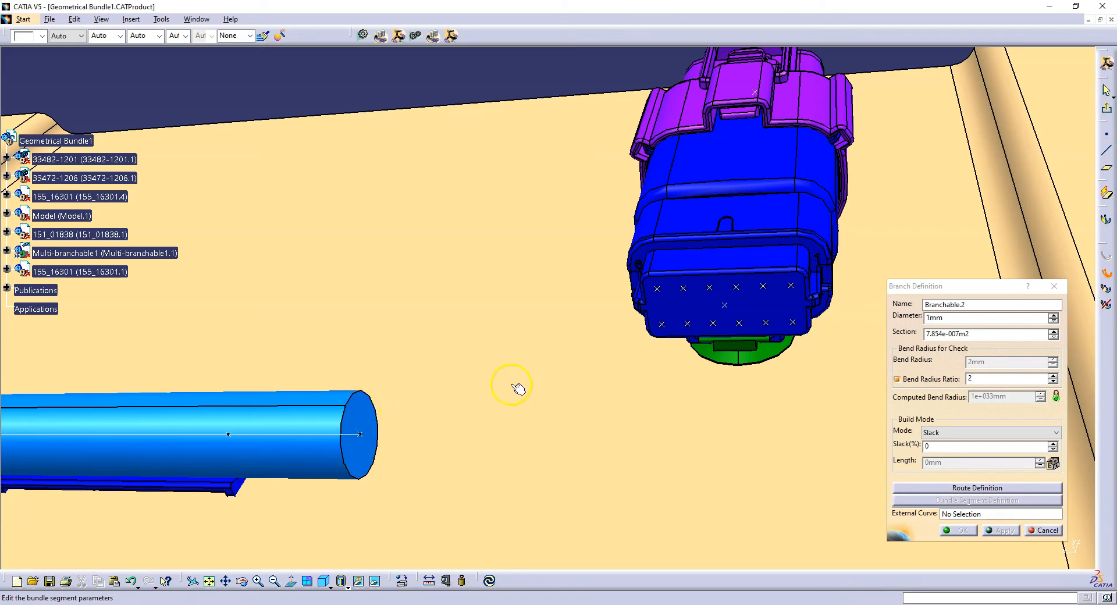
{"action": "mouse_move", "coordinate": [611, 377]}
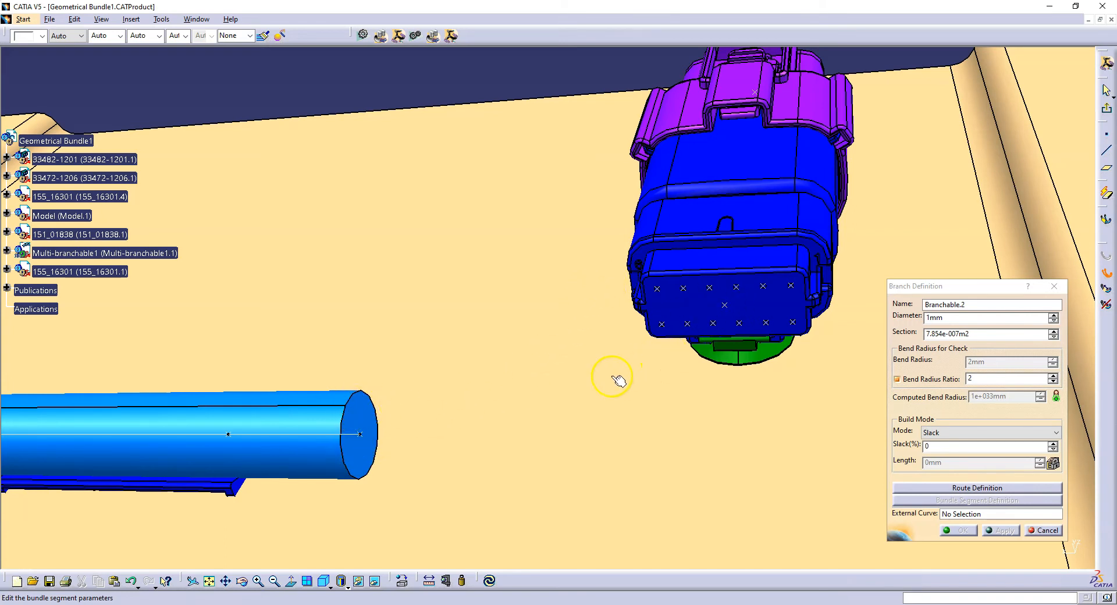
{"action": "mouse_move", "coordinate": [1075, 420]}
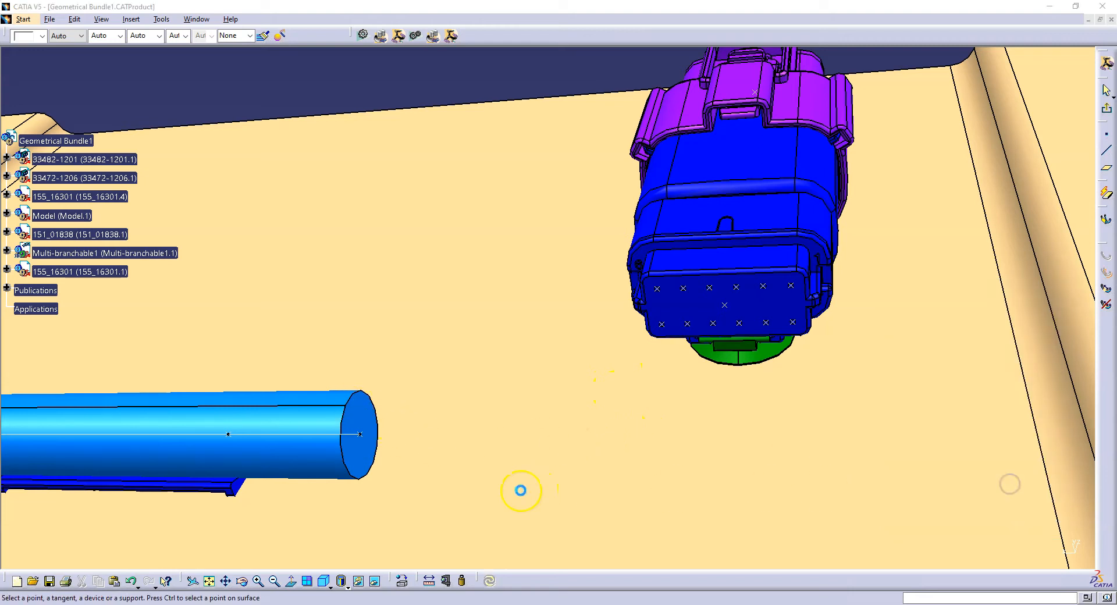
- Route two 1 mm bundles from the thick bundle's end, tangent to it, into cavity points
{"action": "left_click", "coordinate": [520, 490]}
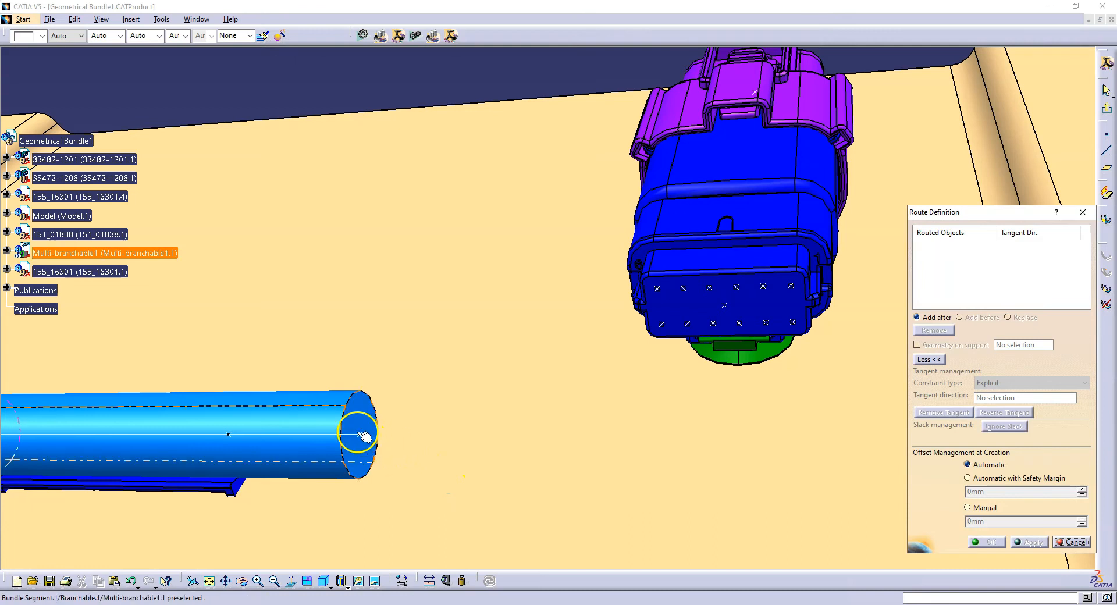
{"action": "left_click", "coordinate": [360, 434]}
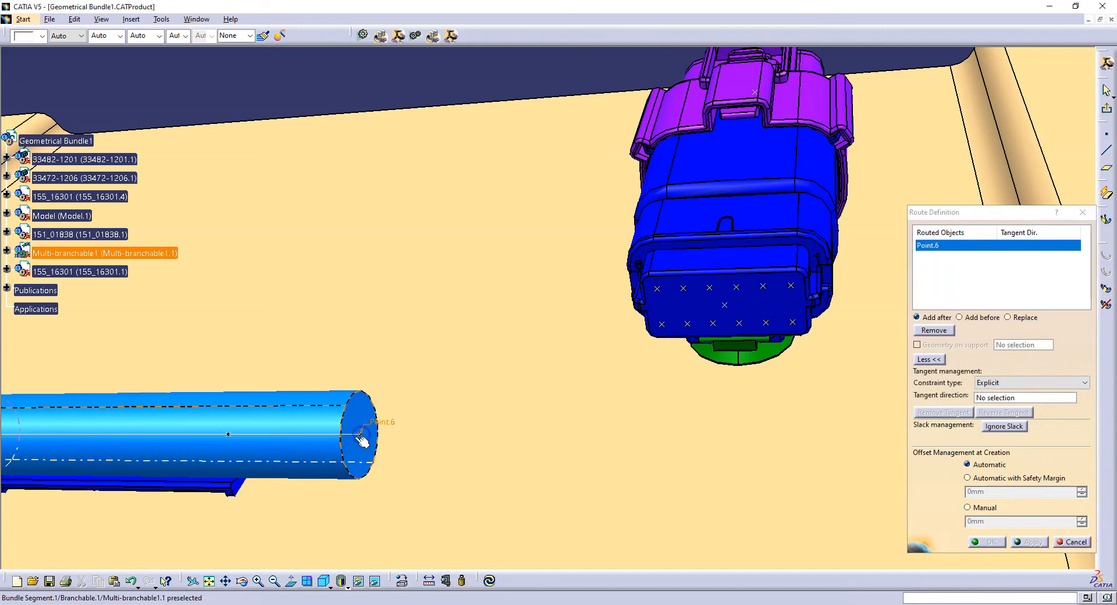
{"action": "left_click", "coordinate": [662, 327]}
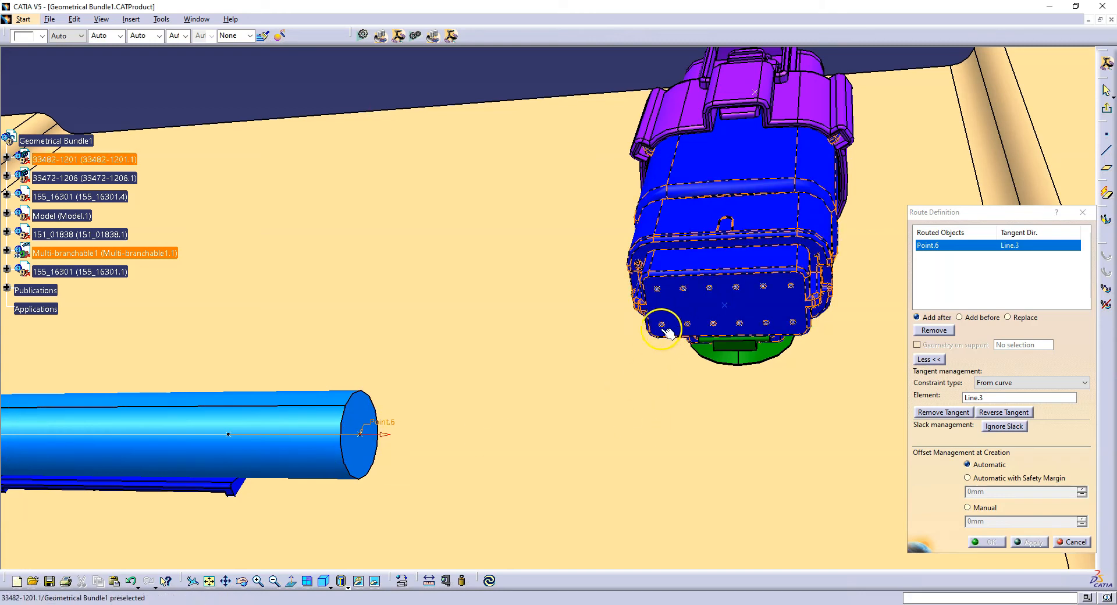
{"action": "left_click", "coordinate": [625, 344]}
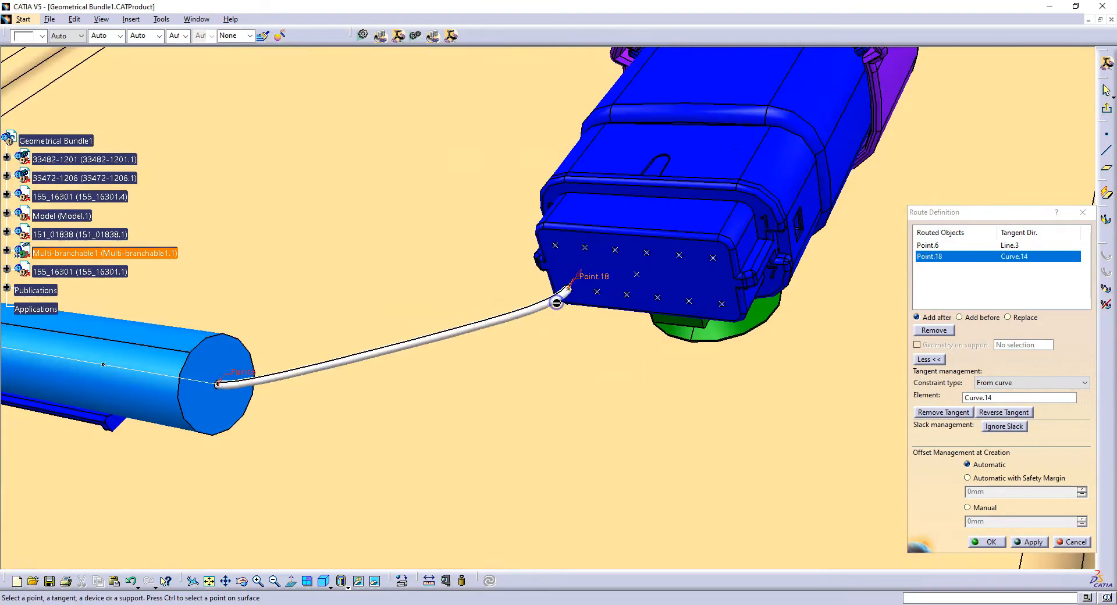
{"action": "left_click", "coordinate": [985, 541]}
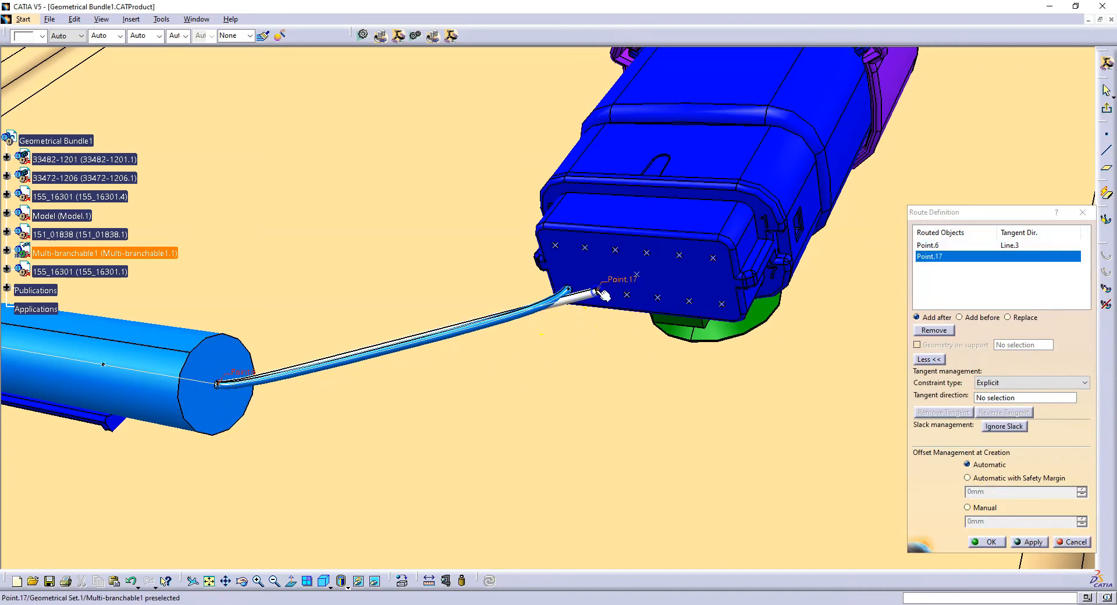
{"action": "left_click", "coordinate": [985, 541]}
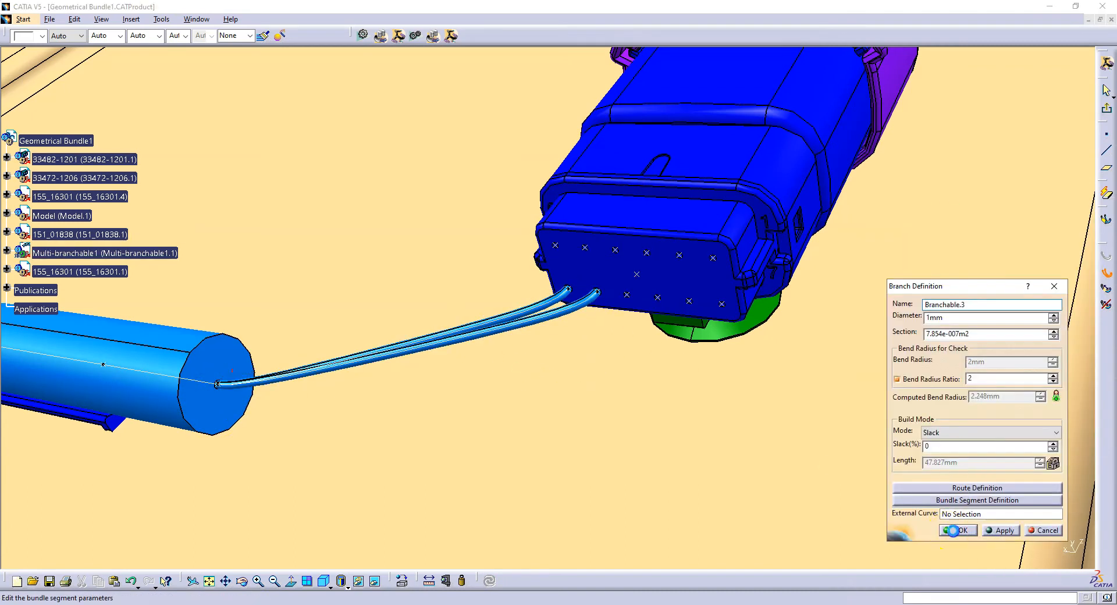
- Confirm the second and third 1 mm branches and route the next one to a cavity
{"action": "left_click", "coordinate": [978, 488]}
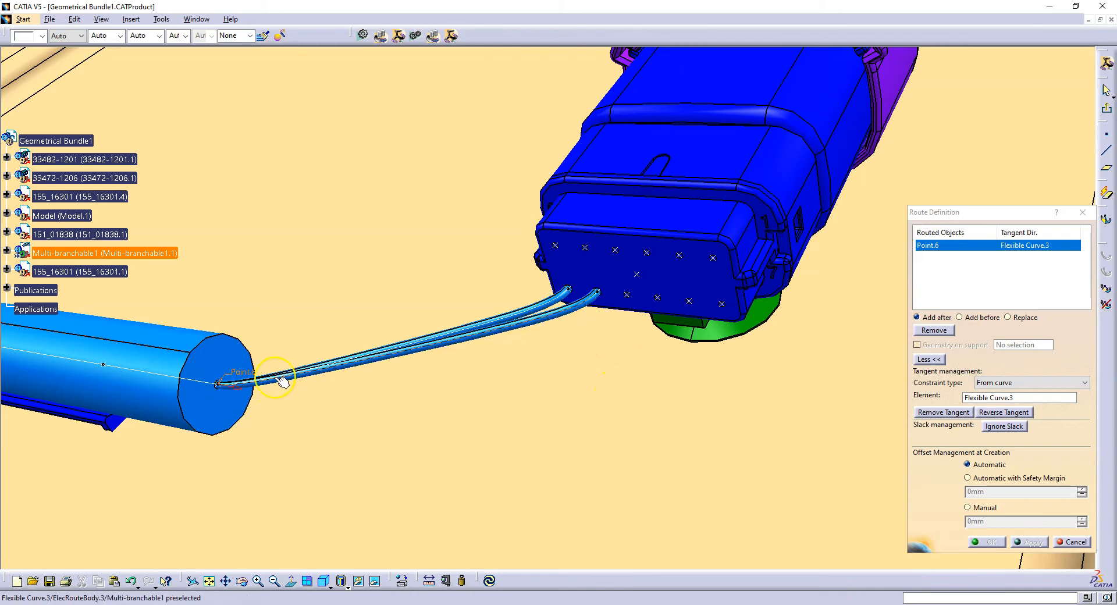
{"action": "mouse_move", "coordinate": [282, 380]}
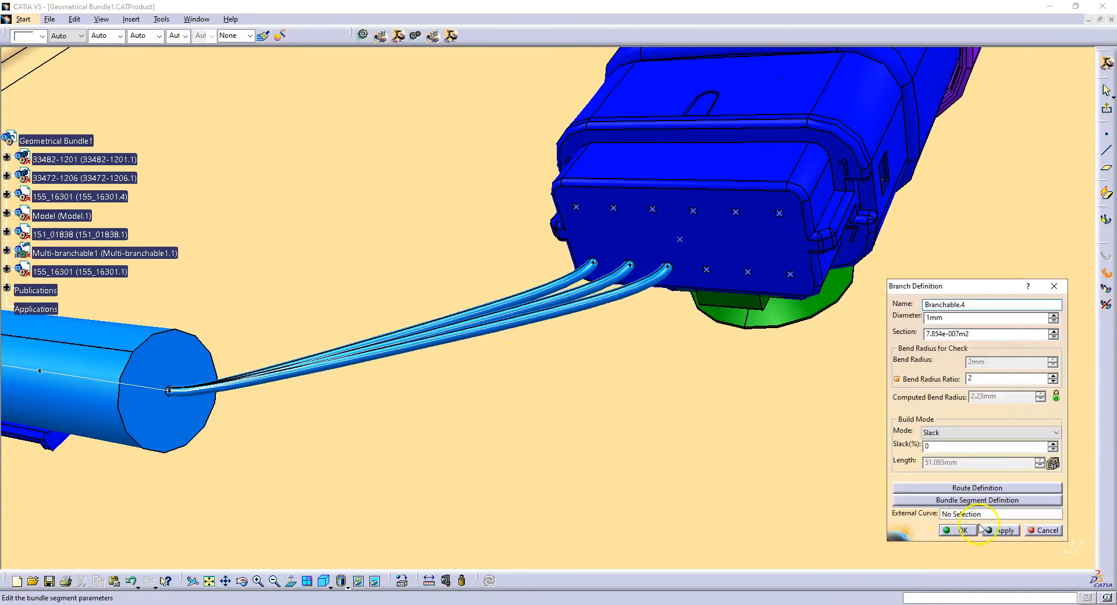
{"action": "left_click", "coordinate": [1004, 529]}
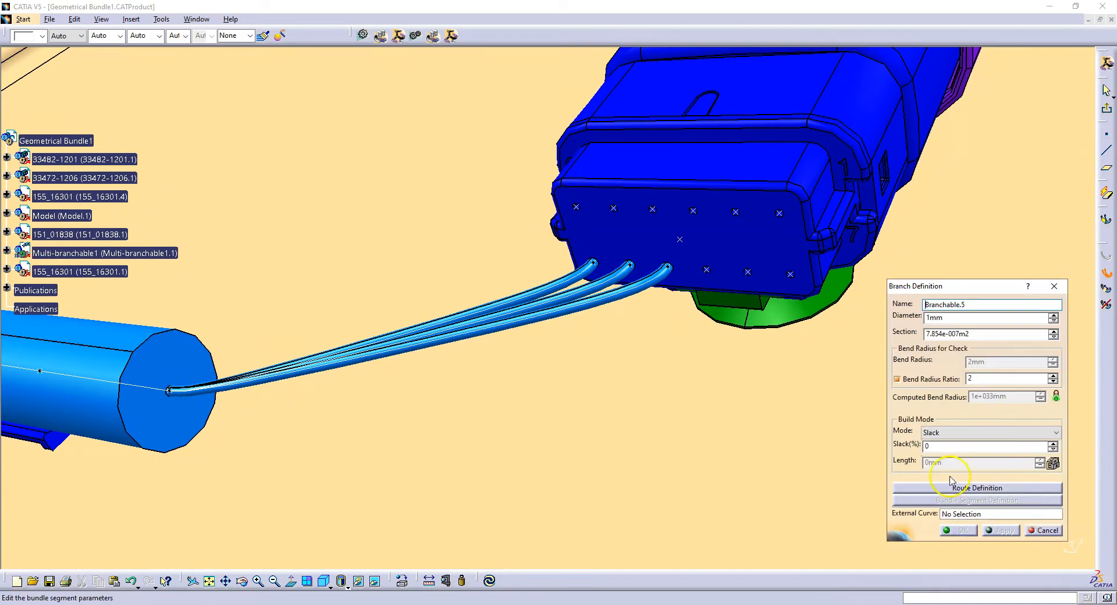
{"action": "left_click", "coordinate": [976, 487]}
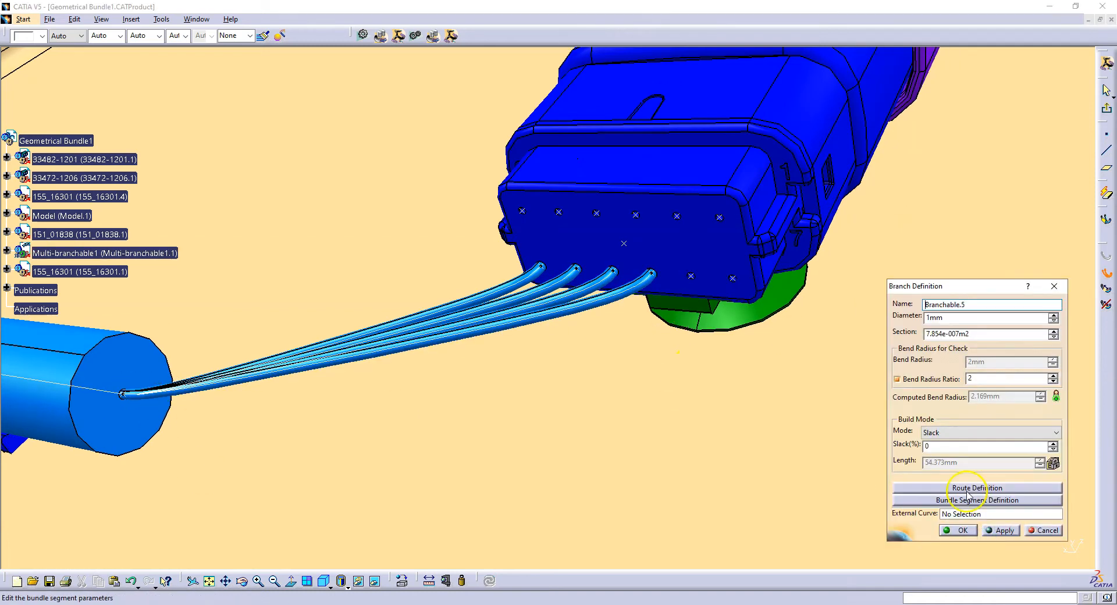
{"action": "left_click", "coordinate": [976, 488]}
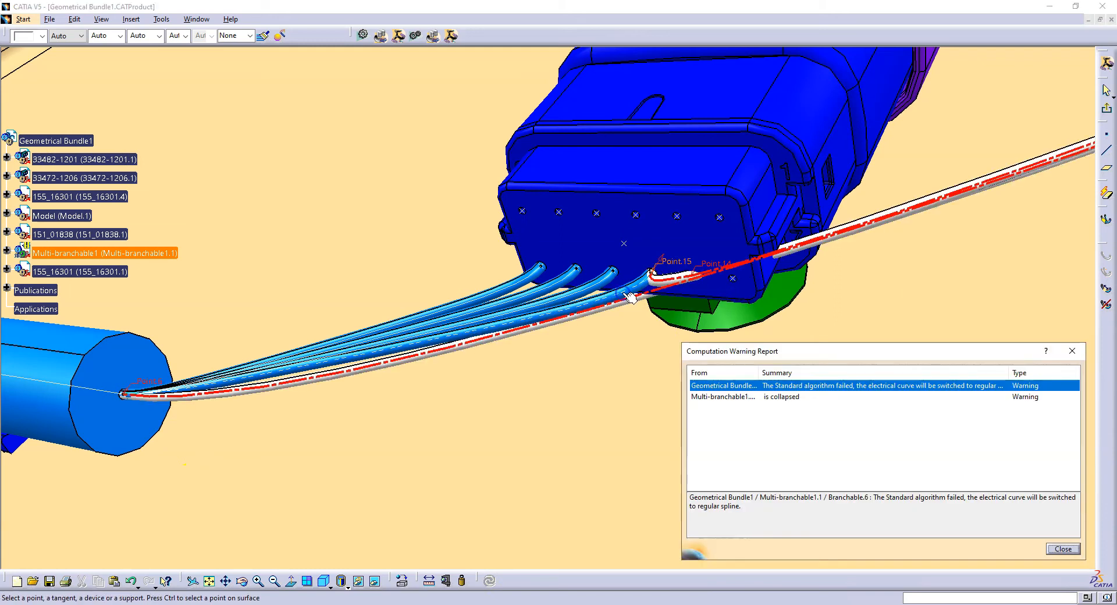
- Dismiss the warning and route another 1 mm bundle tangent to an existing bundle
{"action": "left_click", "coordinate": [1061, 548]}
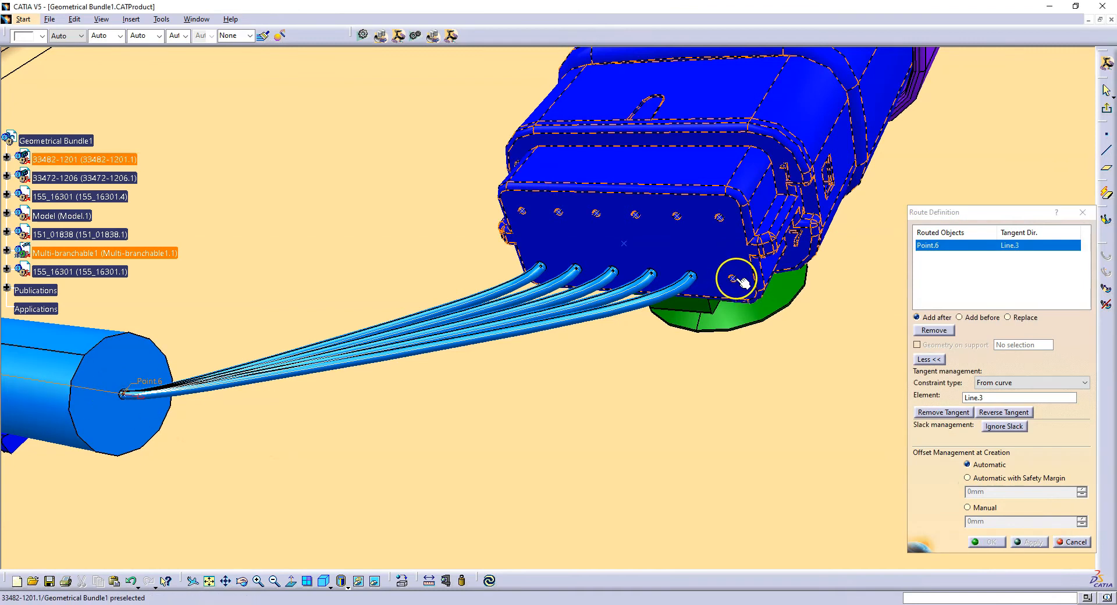
{"action": "left_click", "coordinate": [986, 541]}
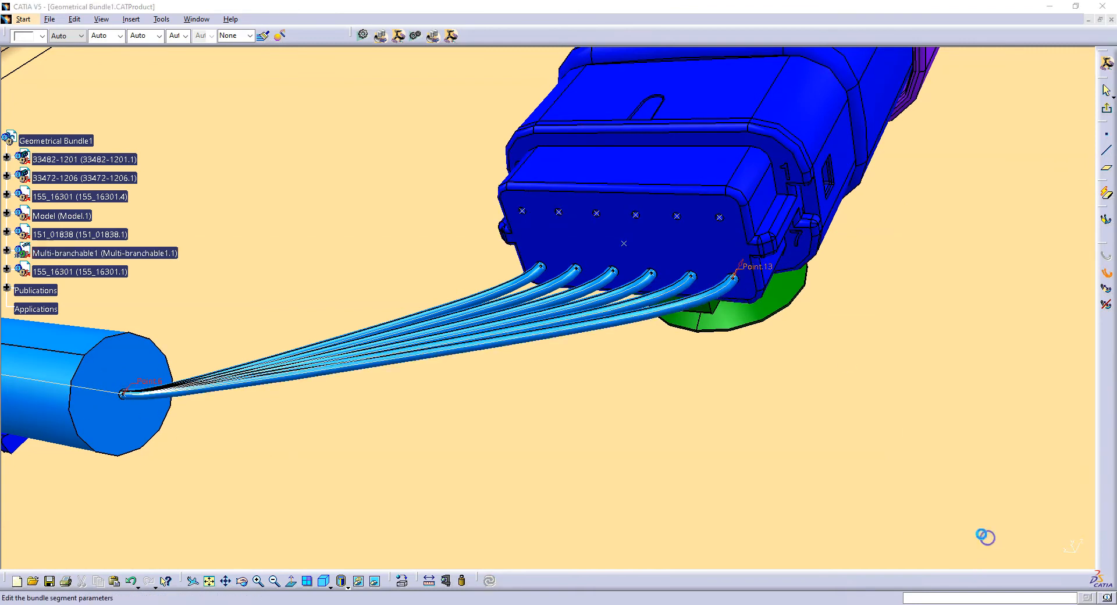
{"action": "double_click", "coordinate": [128, 390]}
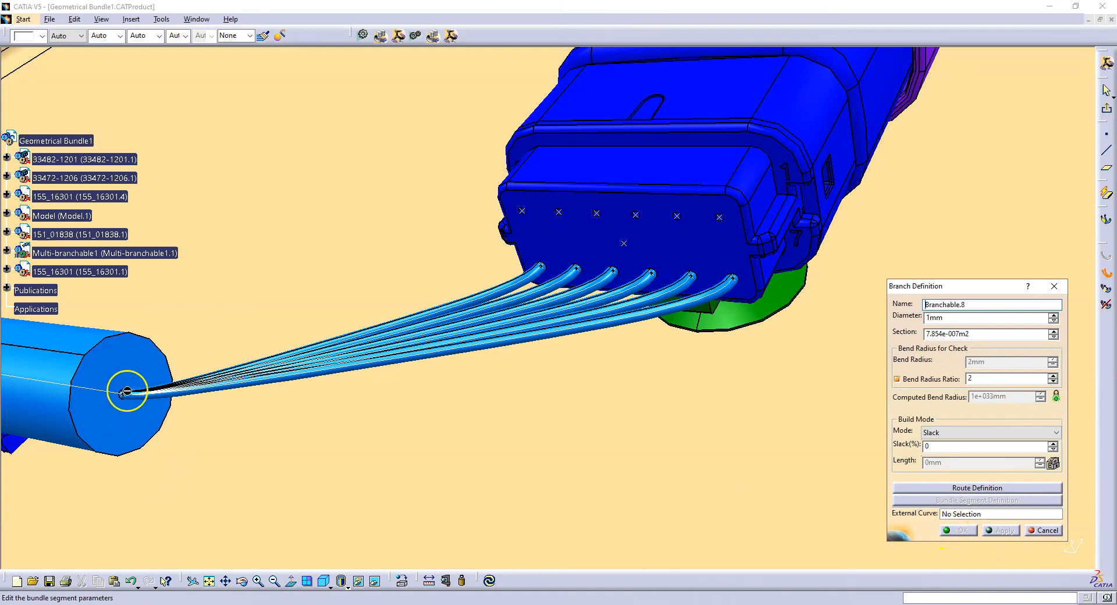
{"action": "left_click", "coordinate": [976, 488]}
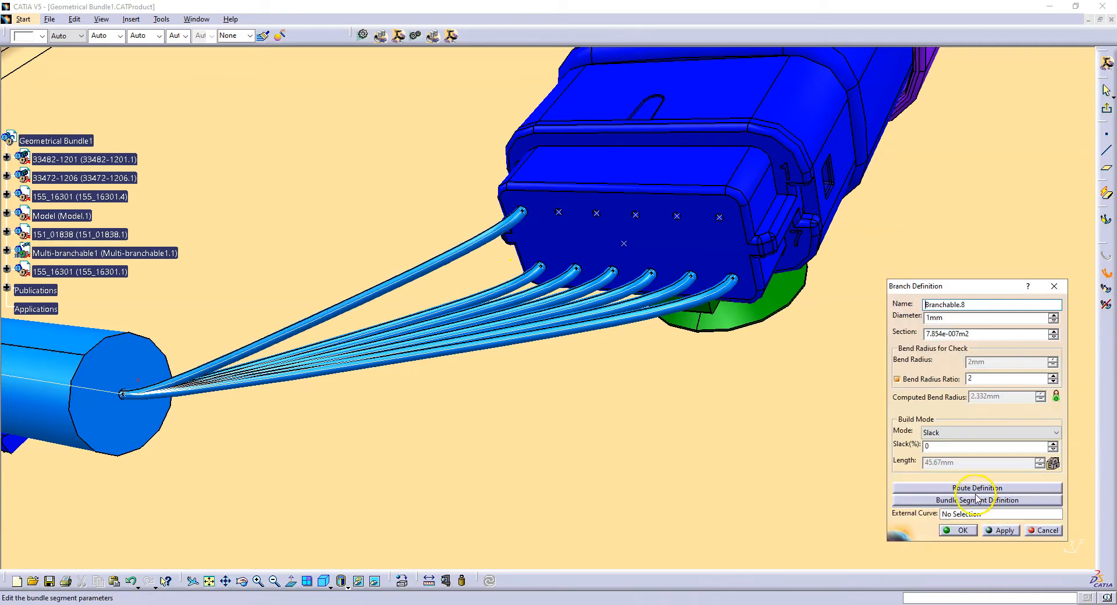
{"action": "left_click", "coordinate": [977, 487]}
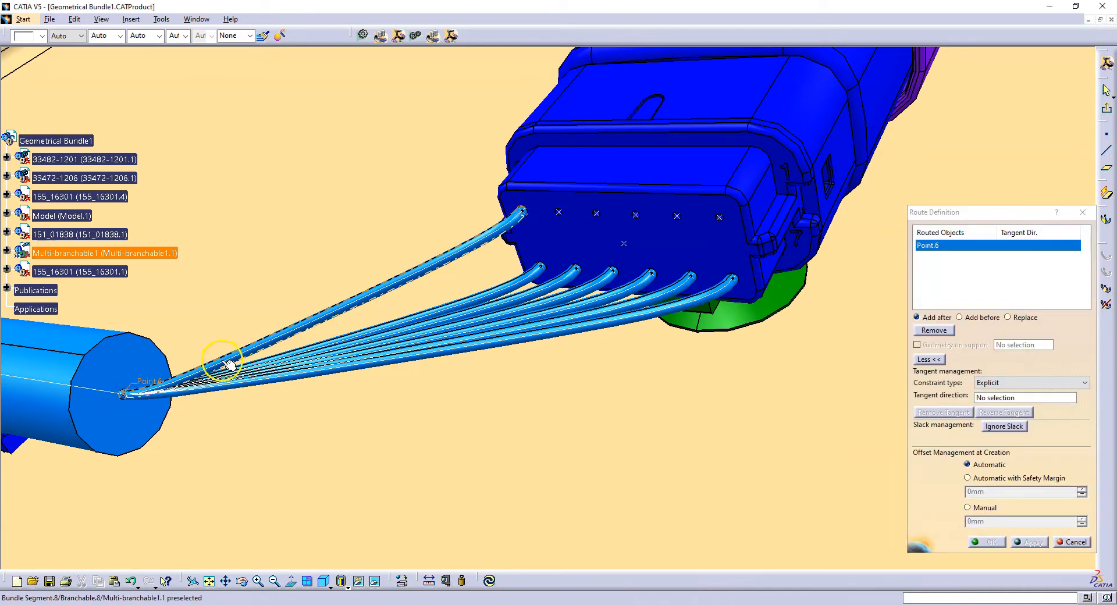
{"action": "left_click", "coordinate": [559, 270]}
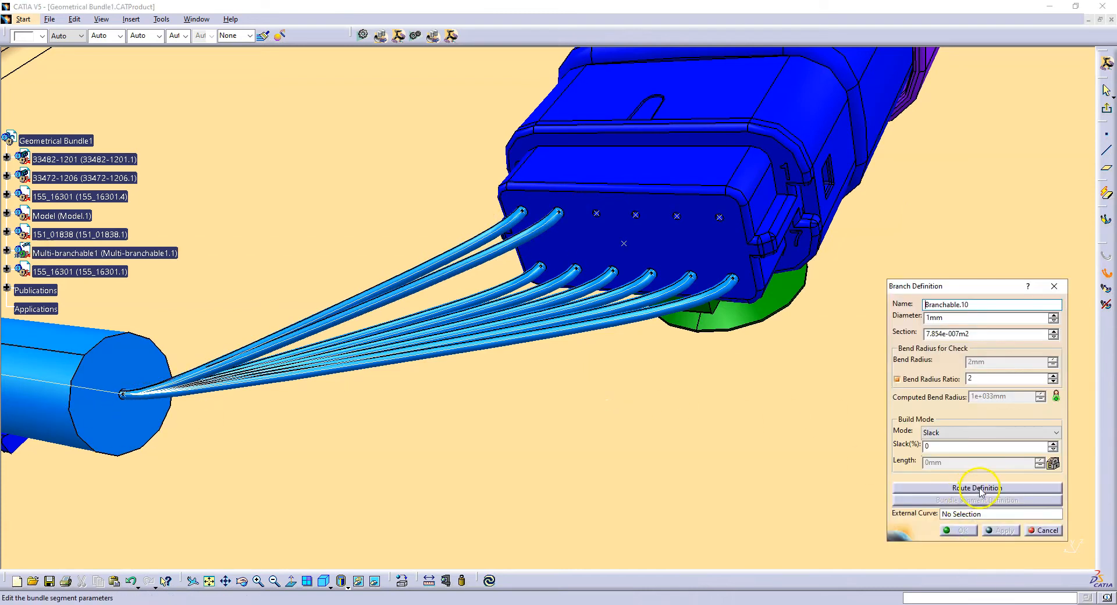
- Route 1 mm bundles to Point.10 and Point.9, then start another route at the tape end
{"action": "left_click", "coordinate": [976, 488]}
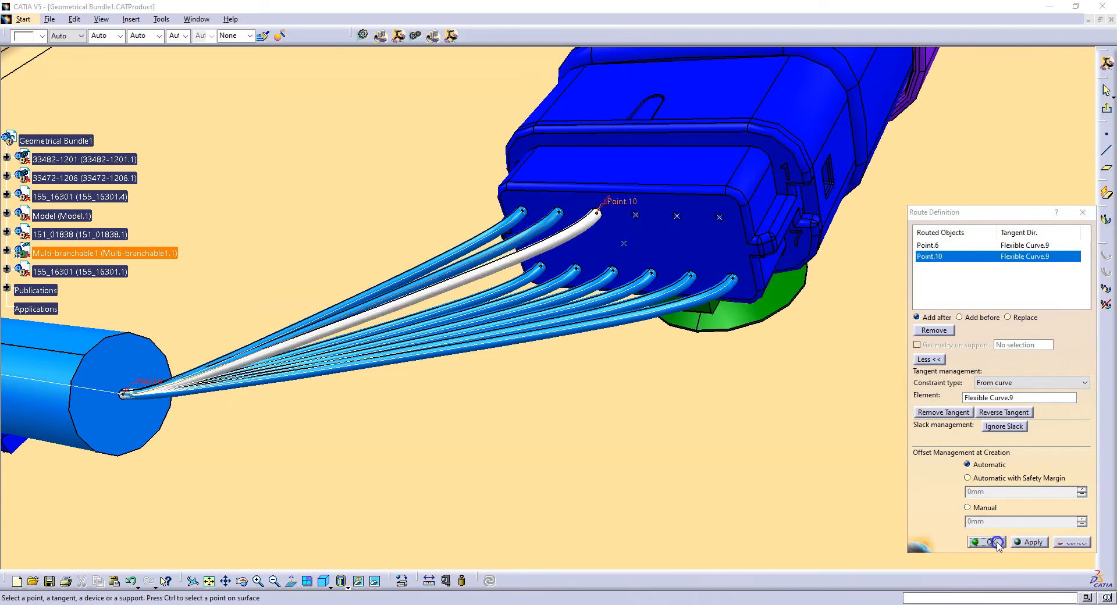
{"action": "left_click", "coordinate": [984, 542]}
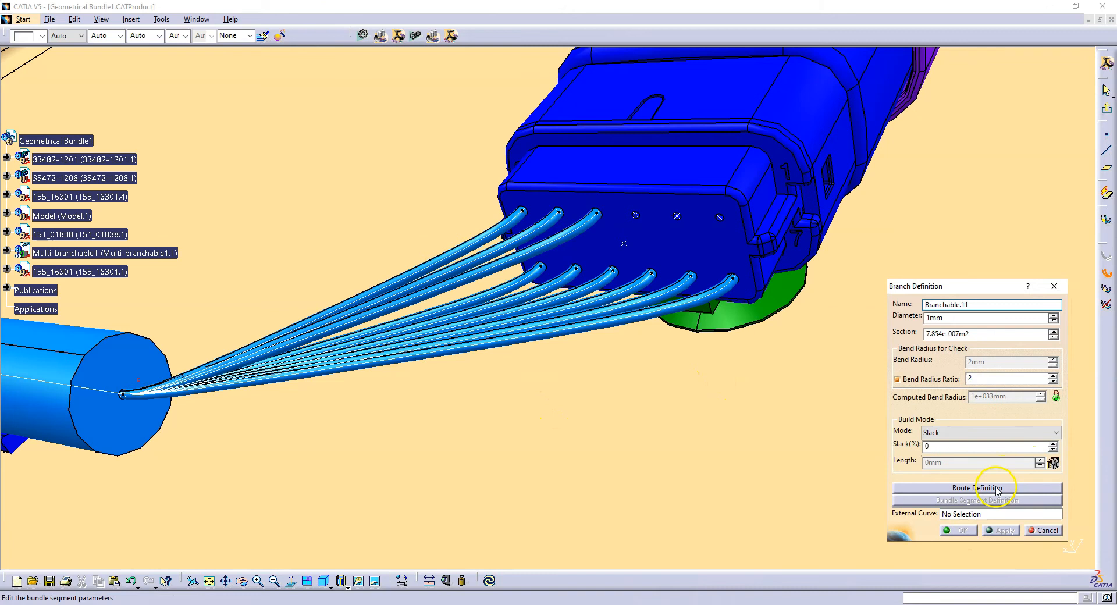
{"action": "left_click", "coordinate": [976, 488]}
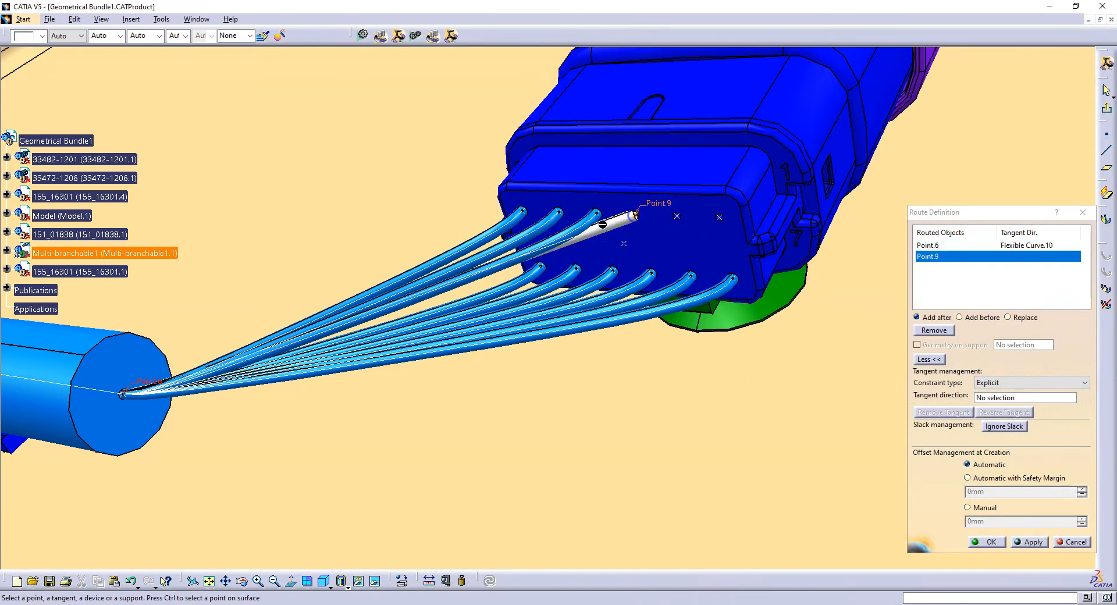
{"action": "left_click", "coordinate": [986, 542]}
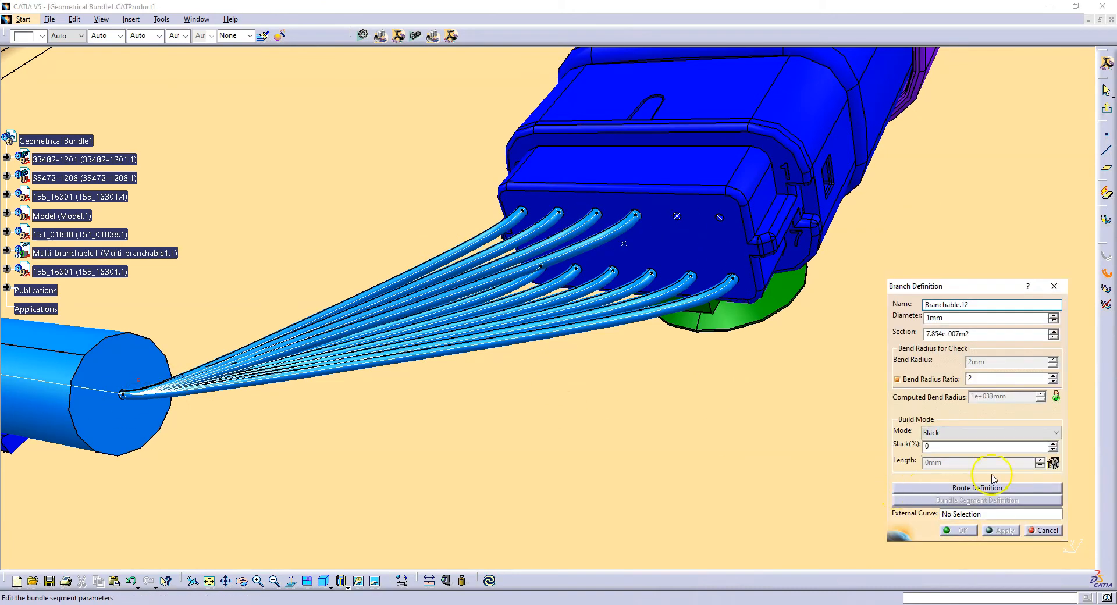
{"action": "left_click", "coordinate": [977, 487]}
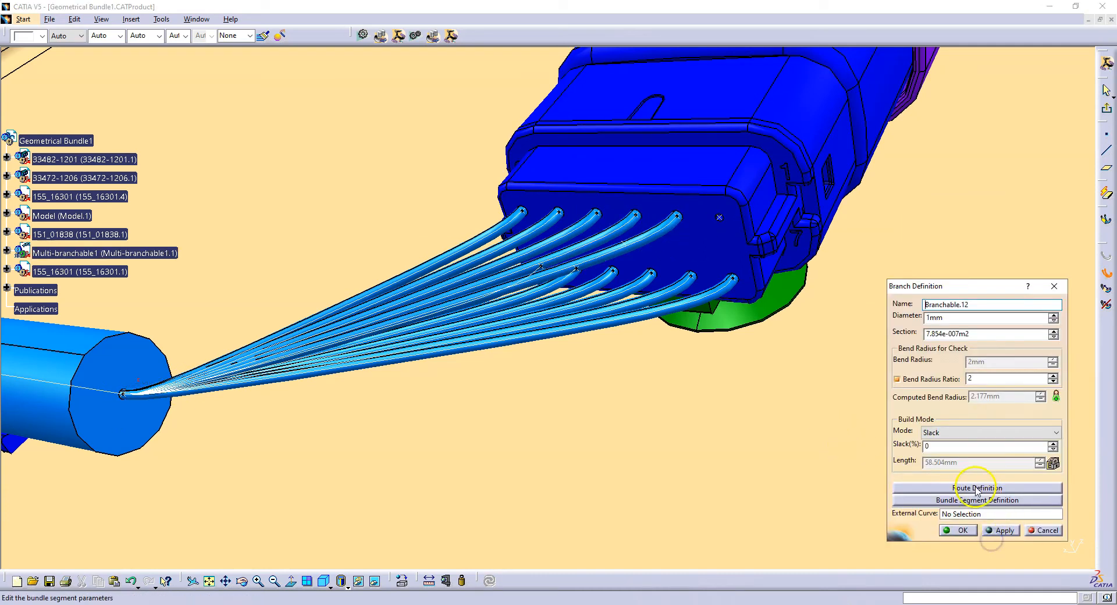
{"action": "left_click", "coordinate": [977, 487]}
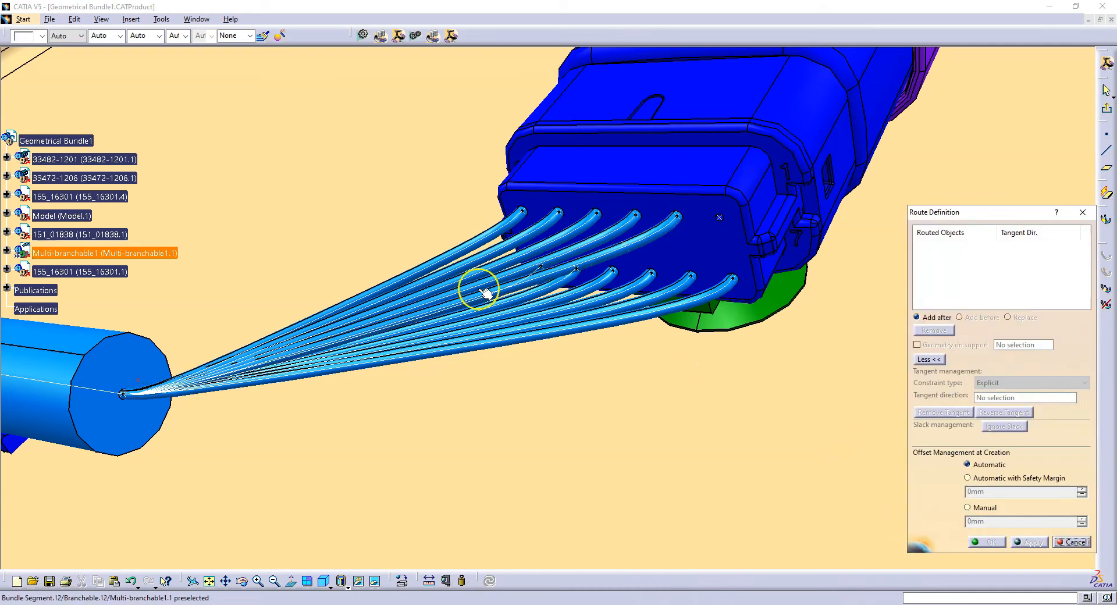
{"action": "left_click", "coordinate": [719, 218]}
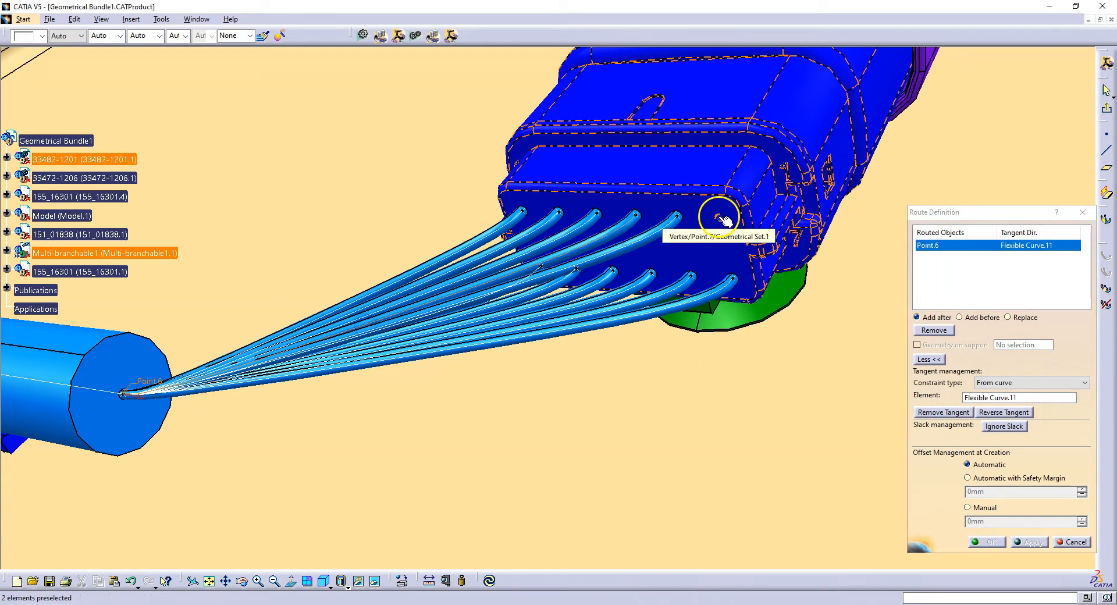
- Wire the last empty cavity and add 10 mm local slack, dismissing the warnings
{"action": "left_click", "coordinate": [984, 542]}
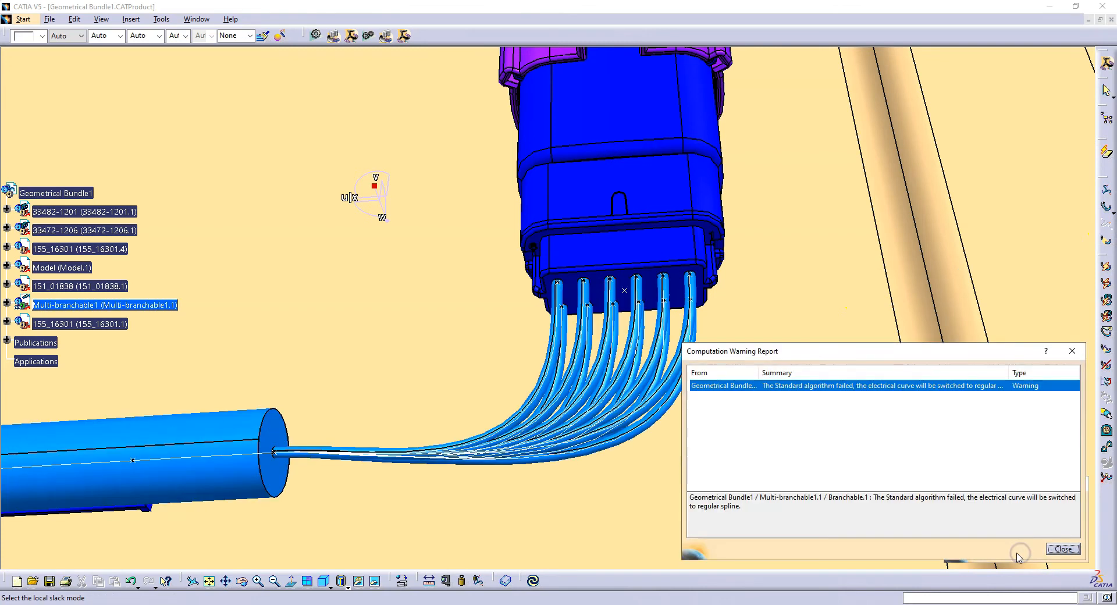
{"action": "left_click", "coordinate": [1062, 549]}
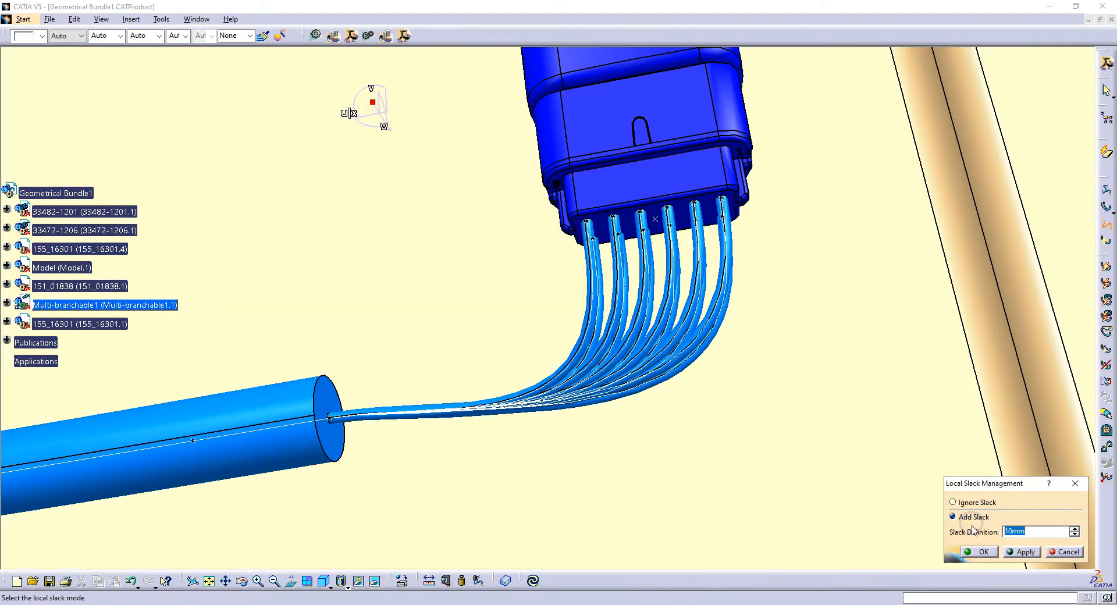
{"action": "left_click", "coordinate": [1020, 551]}
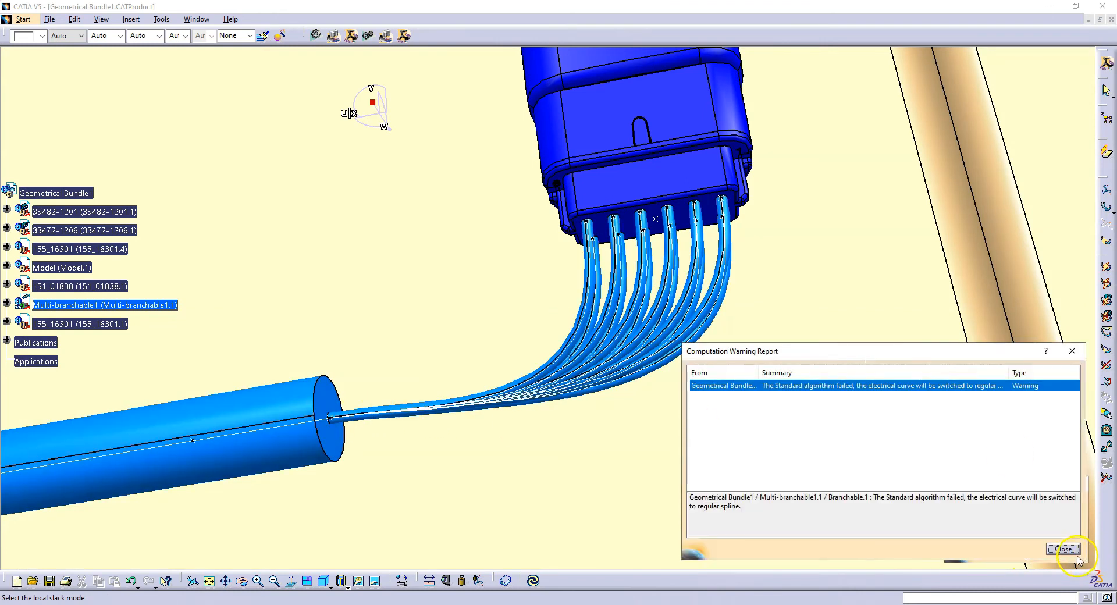
{"action": "left_click", "coordinate": [1062, 549]}
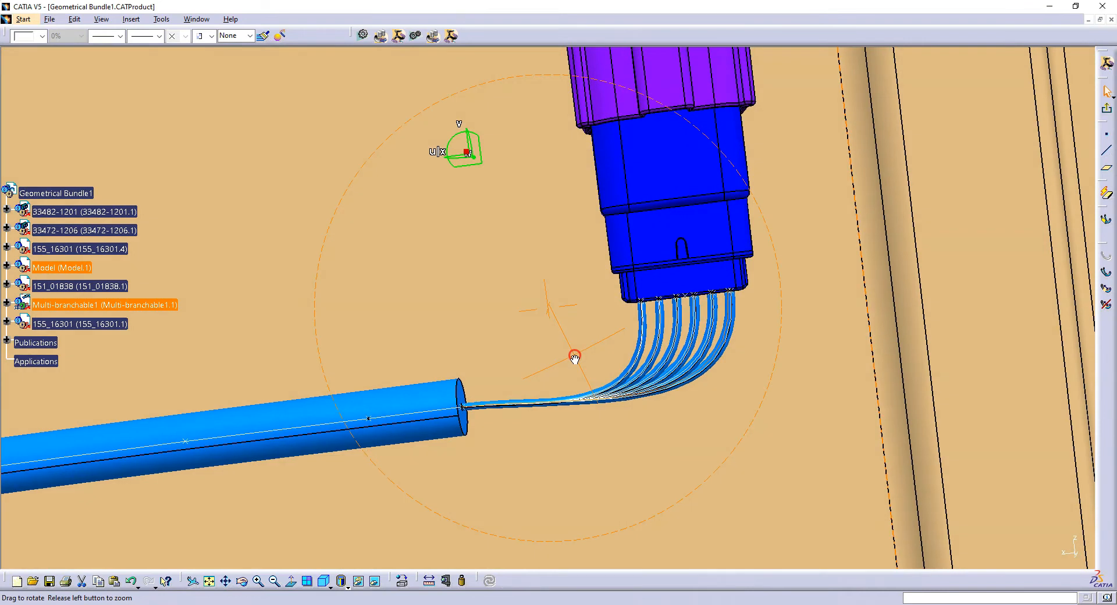
- Change the Point-Direction guide line's End value from 43 mm to 44 mm
{"action": "left_click_drag", "start_coordinate": [575, 356], "coordinate": [602, 206]}
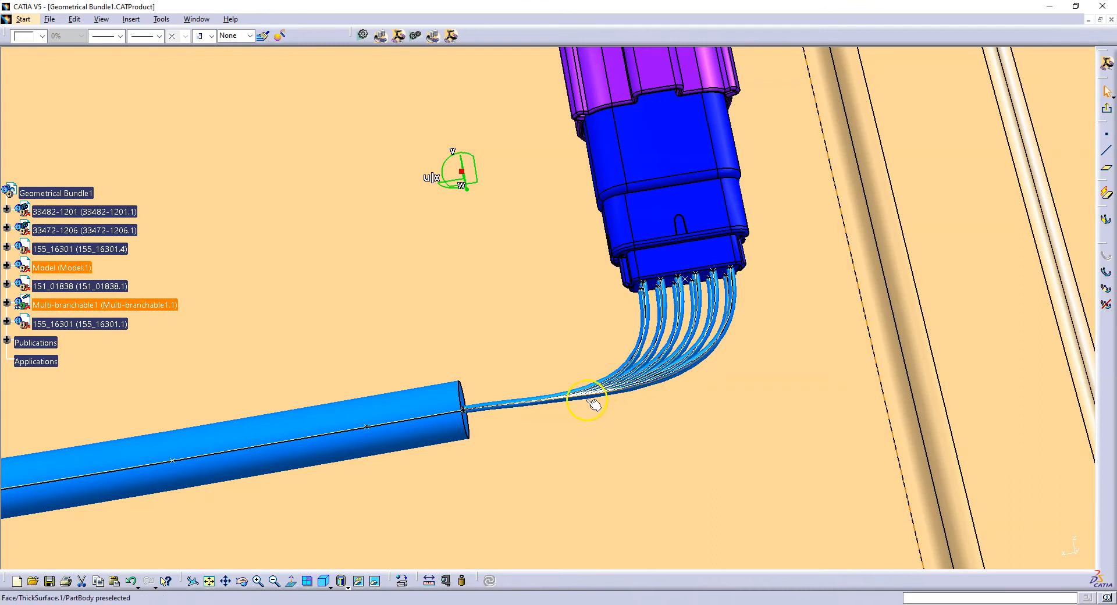
{"action": "left_click_drag", "start_coordinate": [587, 402], "coordinate": [431, 292]}
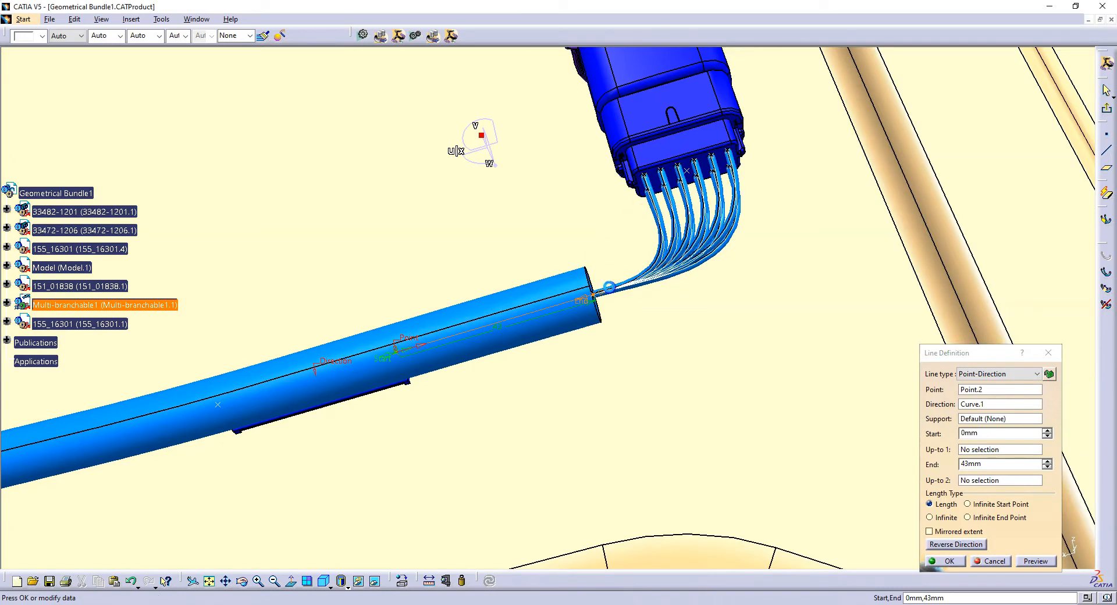
{"action": "left_click", "coordinate": [1047, 461]}
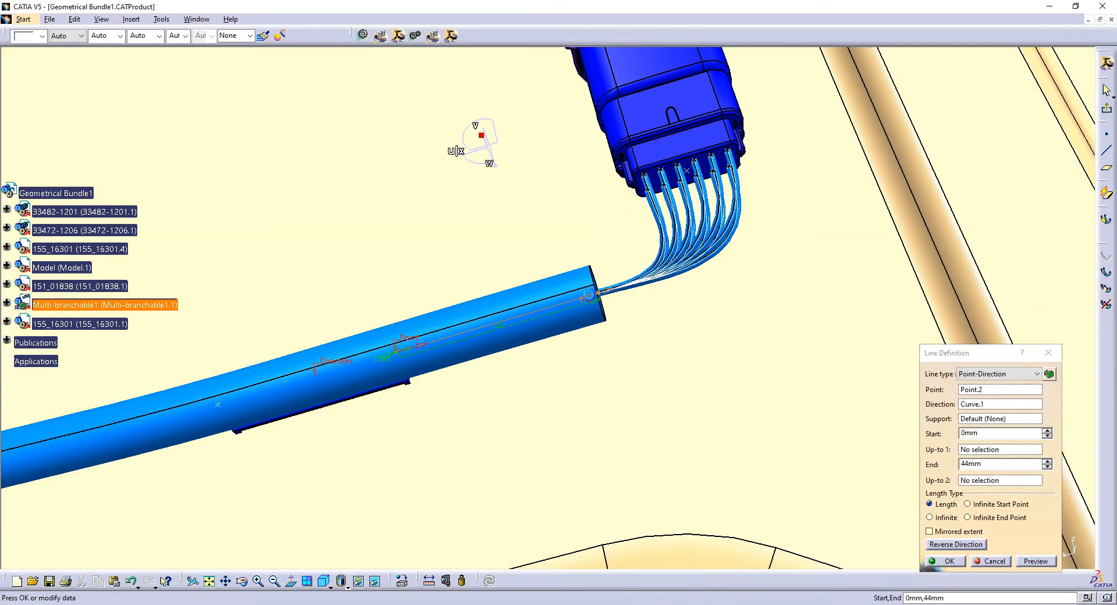
{"action": "left_click", "coordinate": [945, 561]}
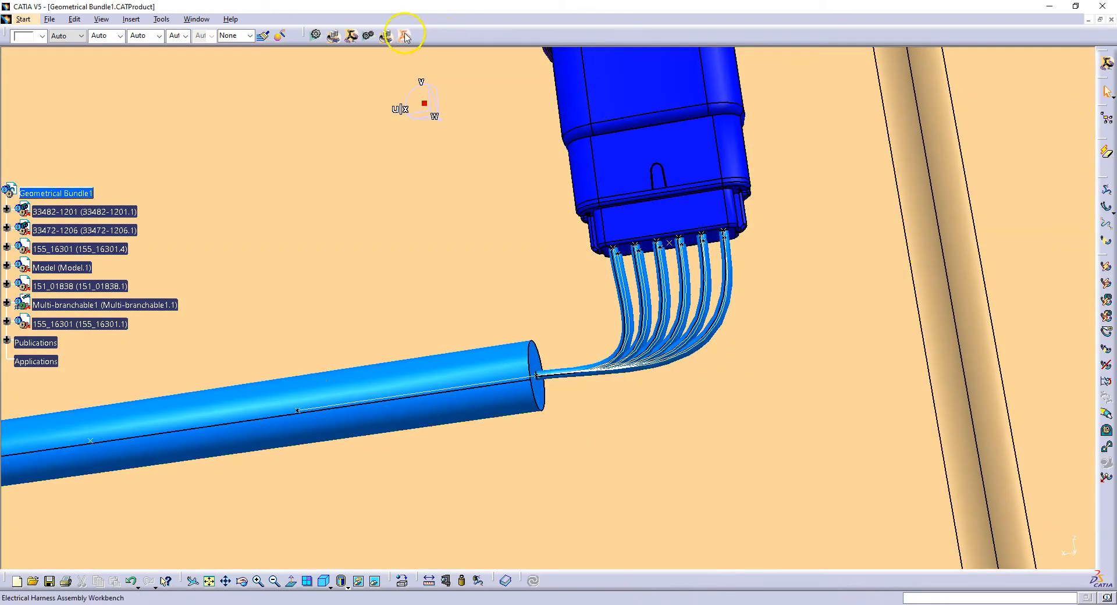
- Switch to Geometrical Bundle and review Branchable.13: 1.5 mm, slack mode, 46.047 mm long
{"action": "left_click", "coordinate": [404, 35]}
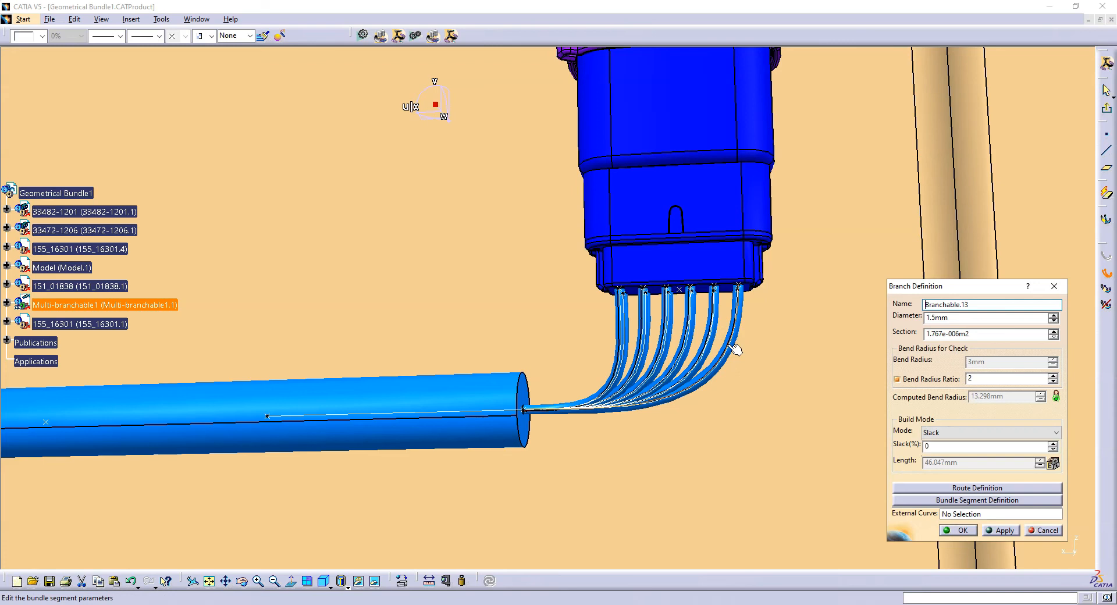
{"action": "mouse_move", "coordinate": [929, 470]}
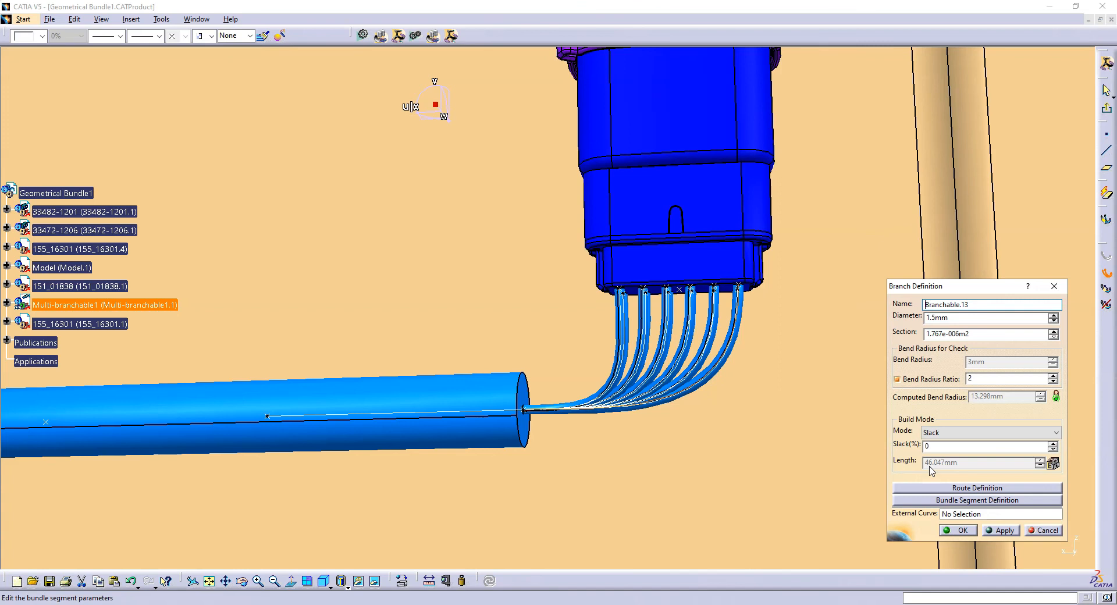
{"action": "left_click", "coordinate": [957, 530]}
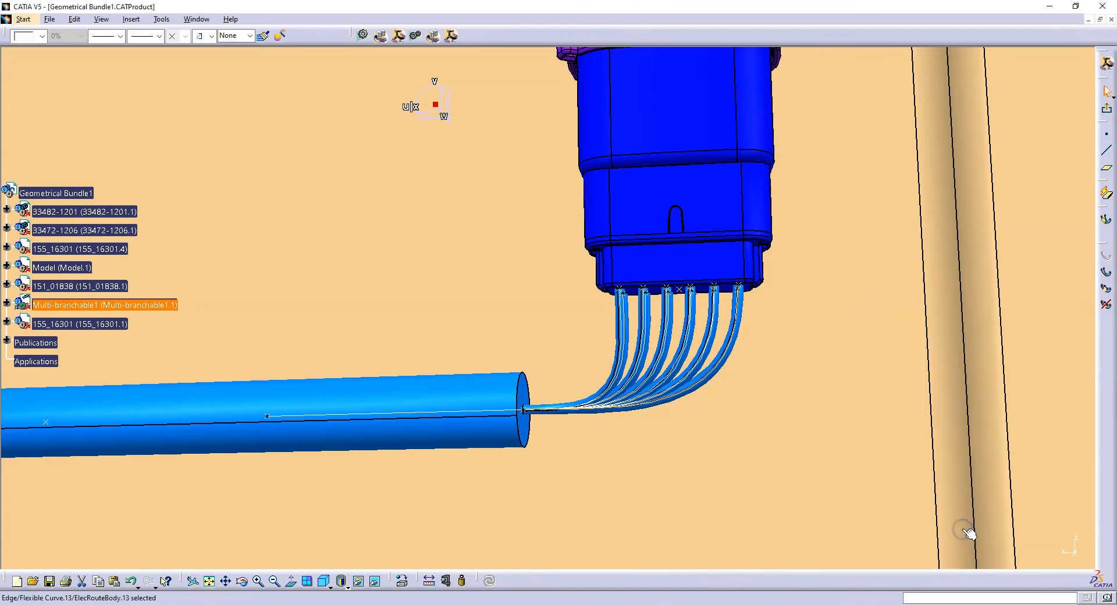
{"action": "mouse_move", "coordinate": [632, 344]}
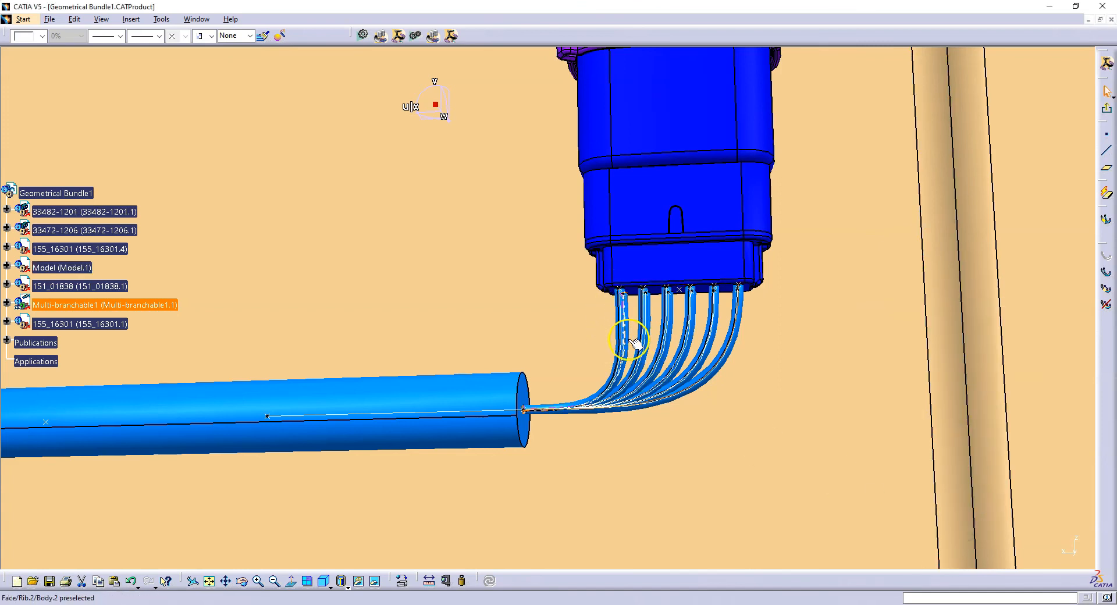
{"action": "mouse_move", "coordinate": [668, 365]}
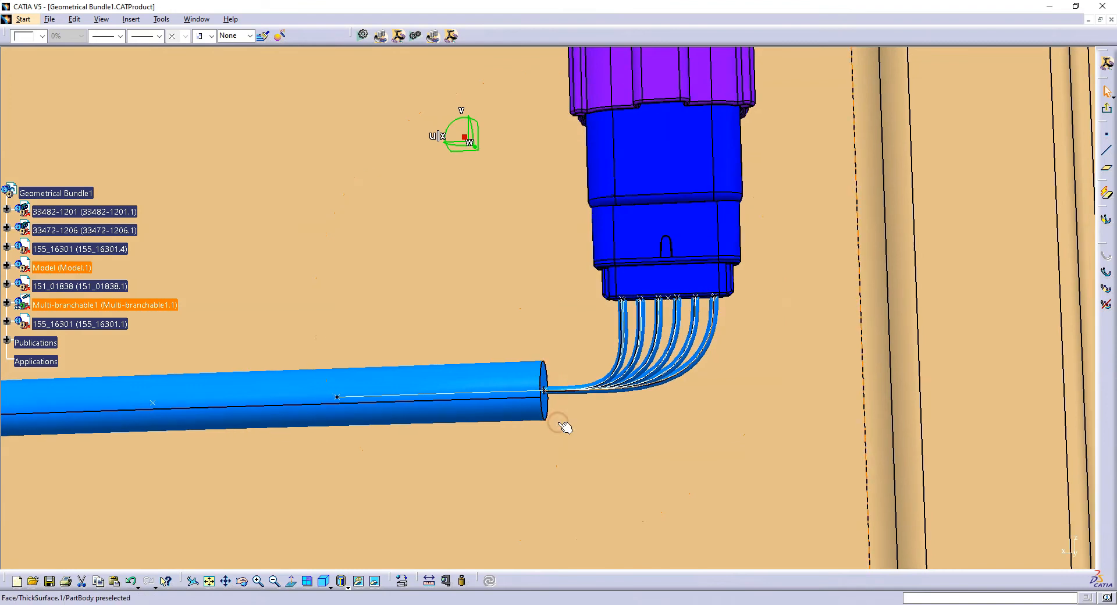
{"action": "left_click_drag", "start_coordinate": [561, 427], "coordinate": [566, 279]}
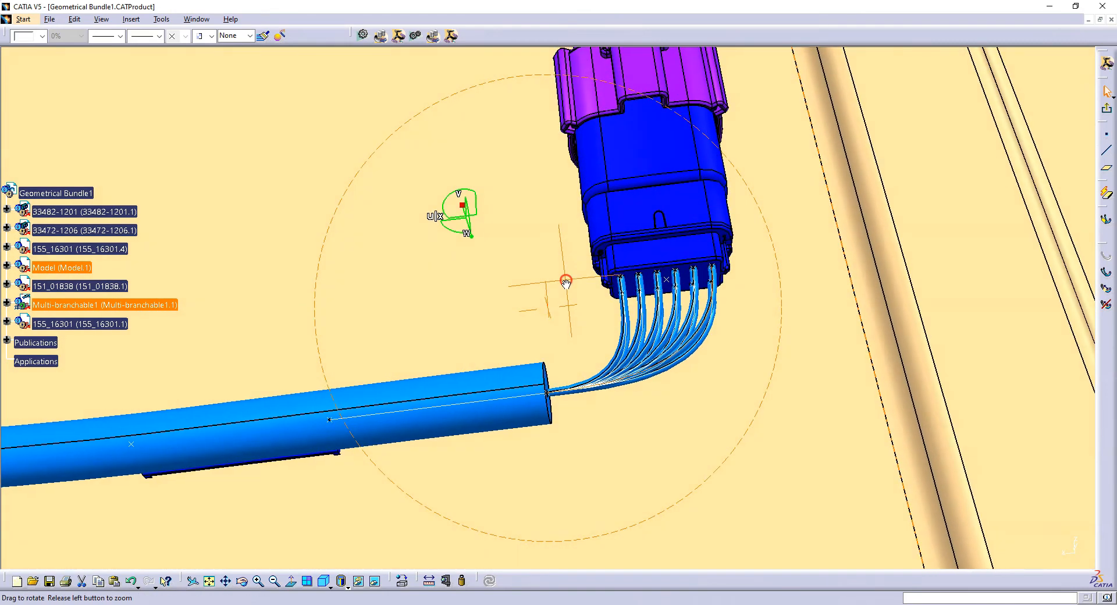
{"action": "mouse_move", "coordinate": [641, 133]}
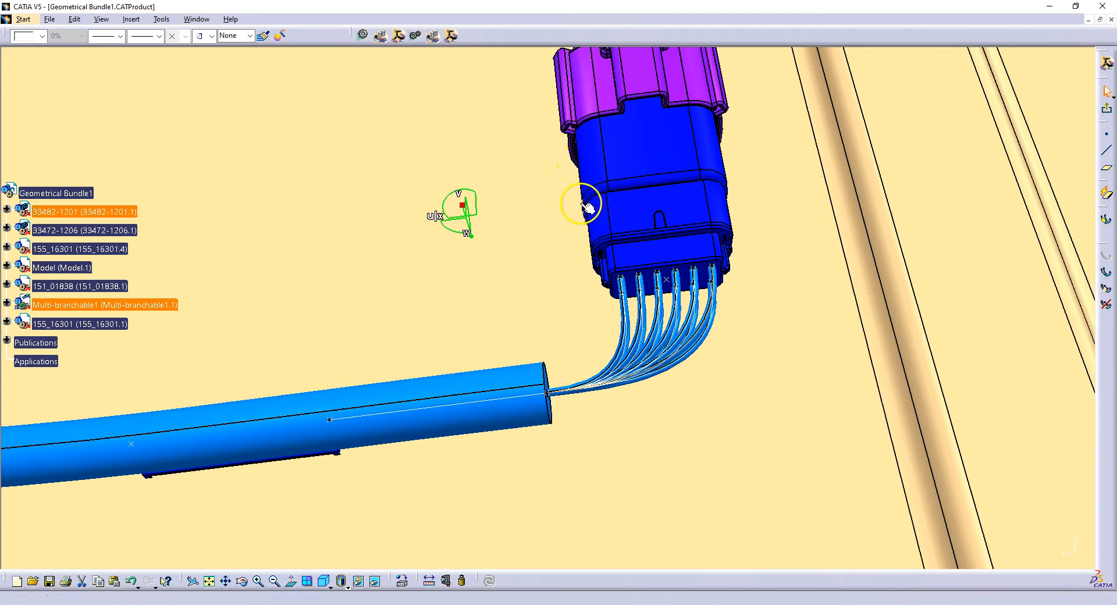
{"action": "mouse_move", "coordinate": [526, 406]}
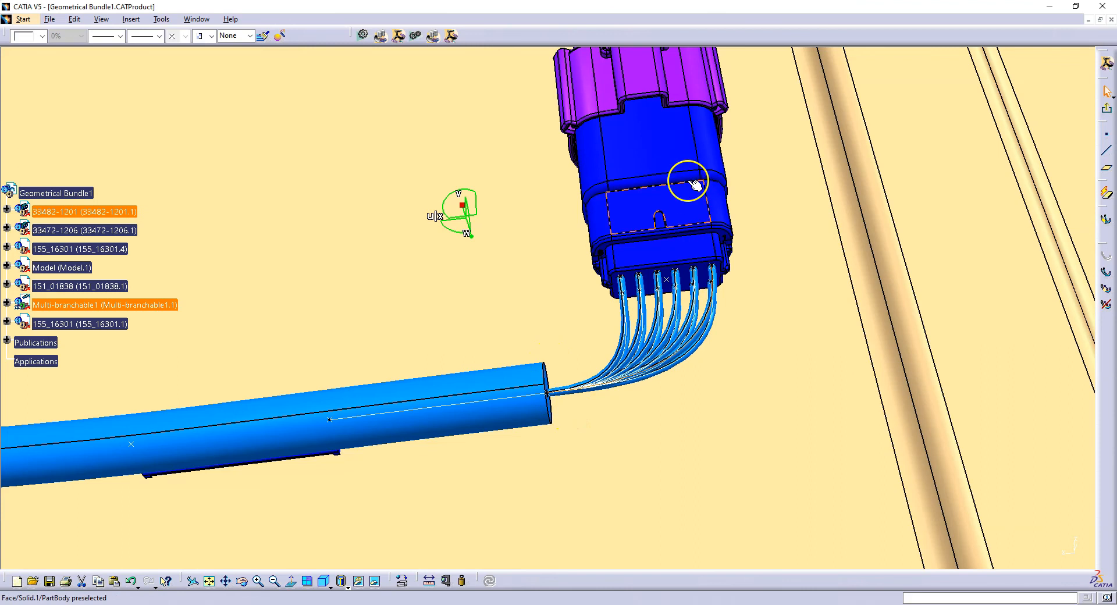
{"action": "mouse_move", "coordinate": [524, 384]}
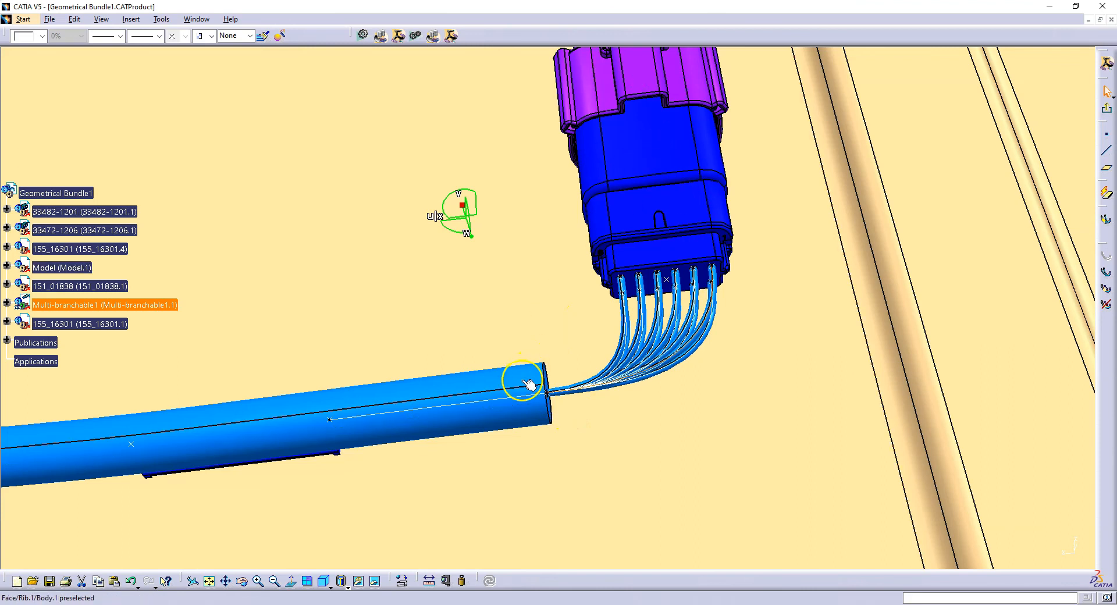
{"action": "mouse_move", "coordinate": [324, 459]}
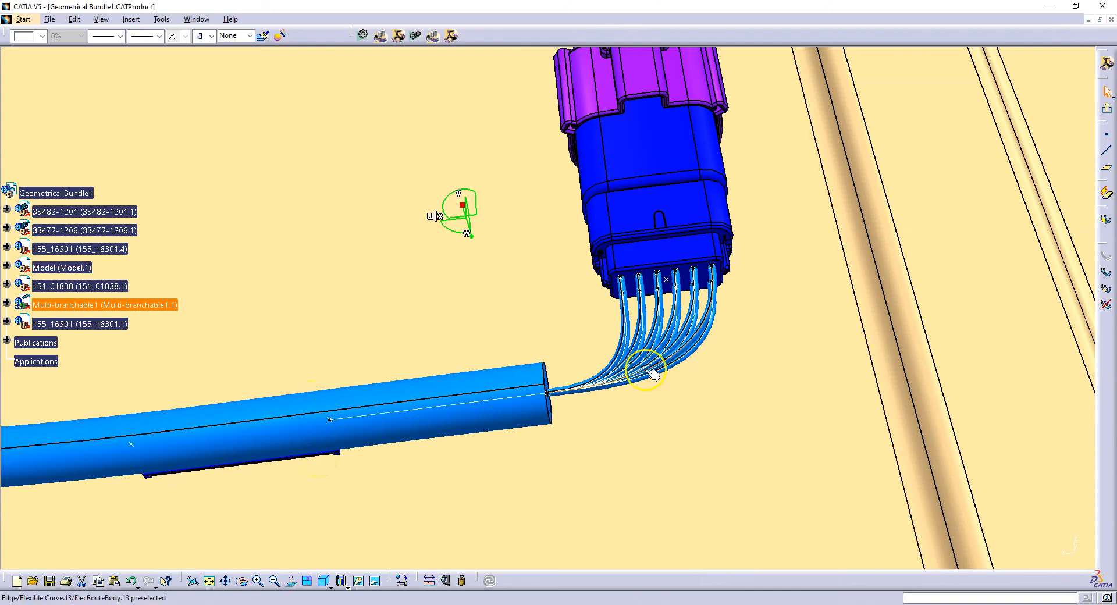
{"action": "mouse_move", "coordinate": [680, 352]}
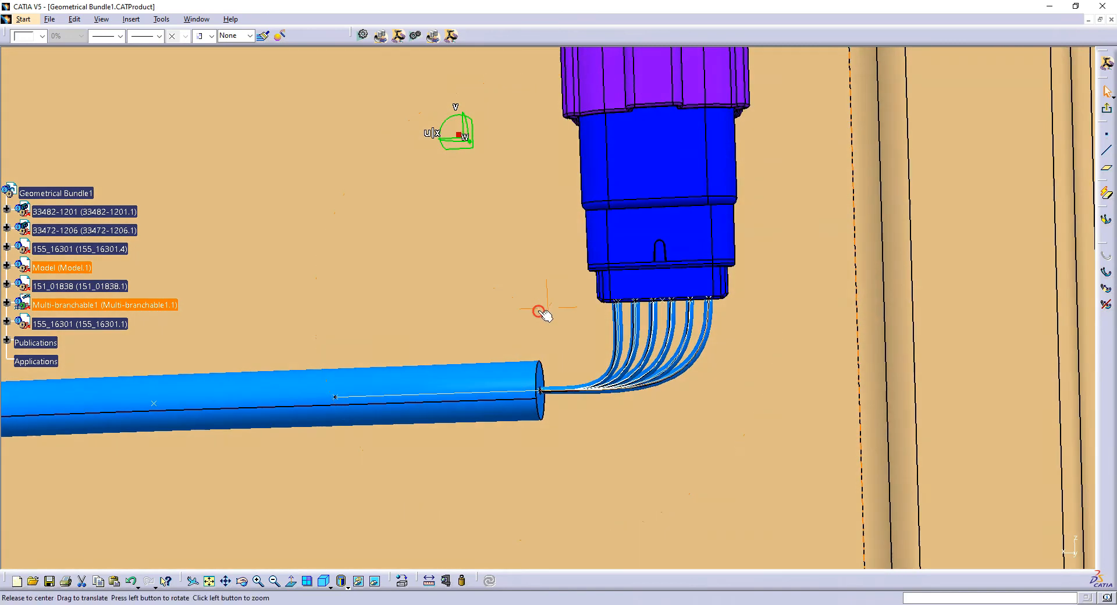
{"action": "left_click_drag", "start_coordinate": [545, 312], "coordinate": [587, 299]}
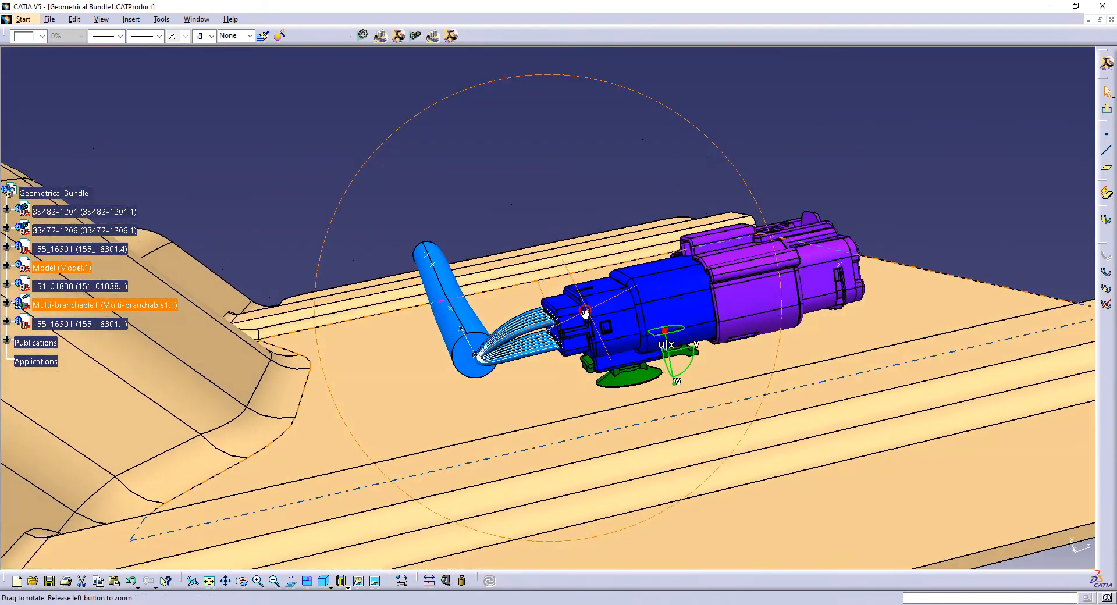
{"action": "left_click_drag", "start_coordinate": [584, 313], "coordinate": [516, 417]}
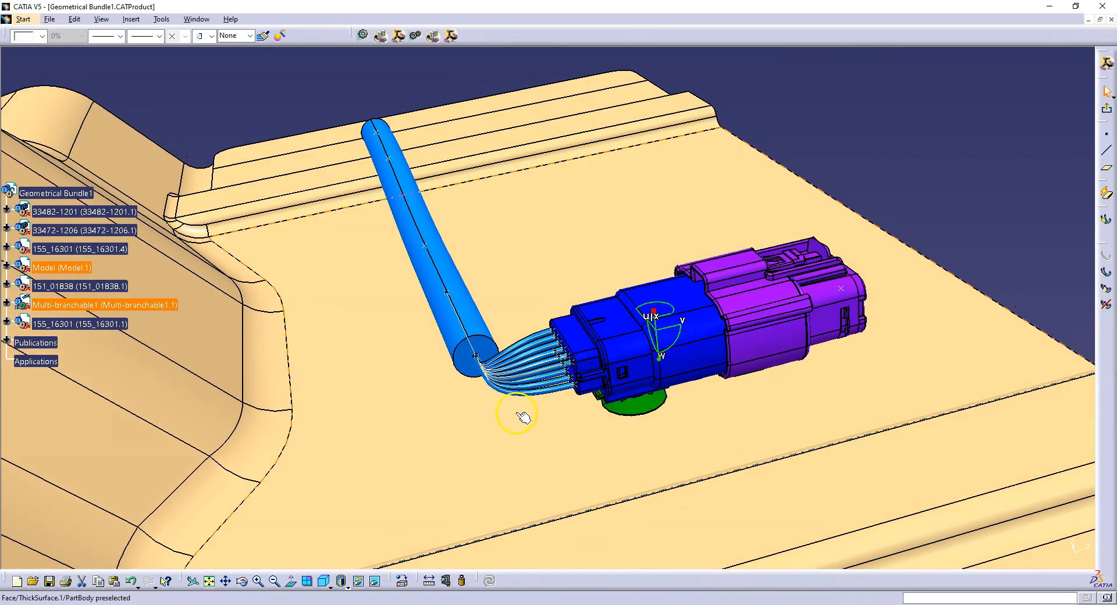
{"action": "left_click_drag", "start_coordinate": [517, 415], "coordinate": [754, 379]}
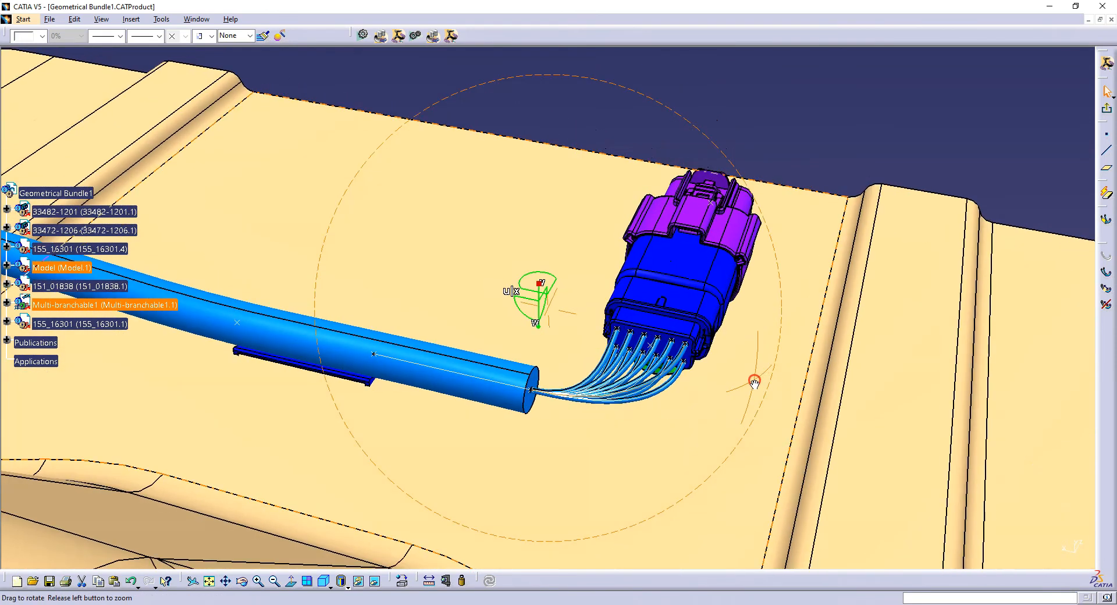